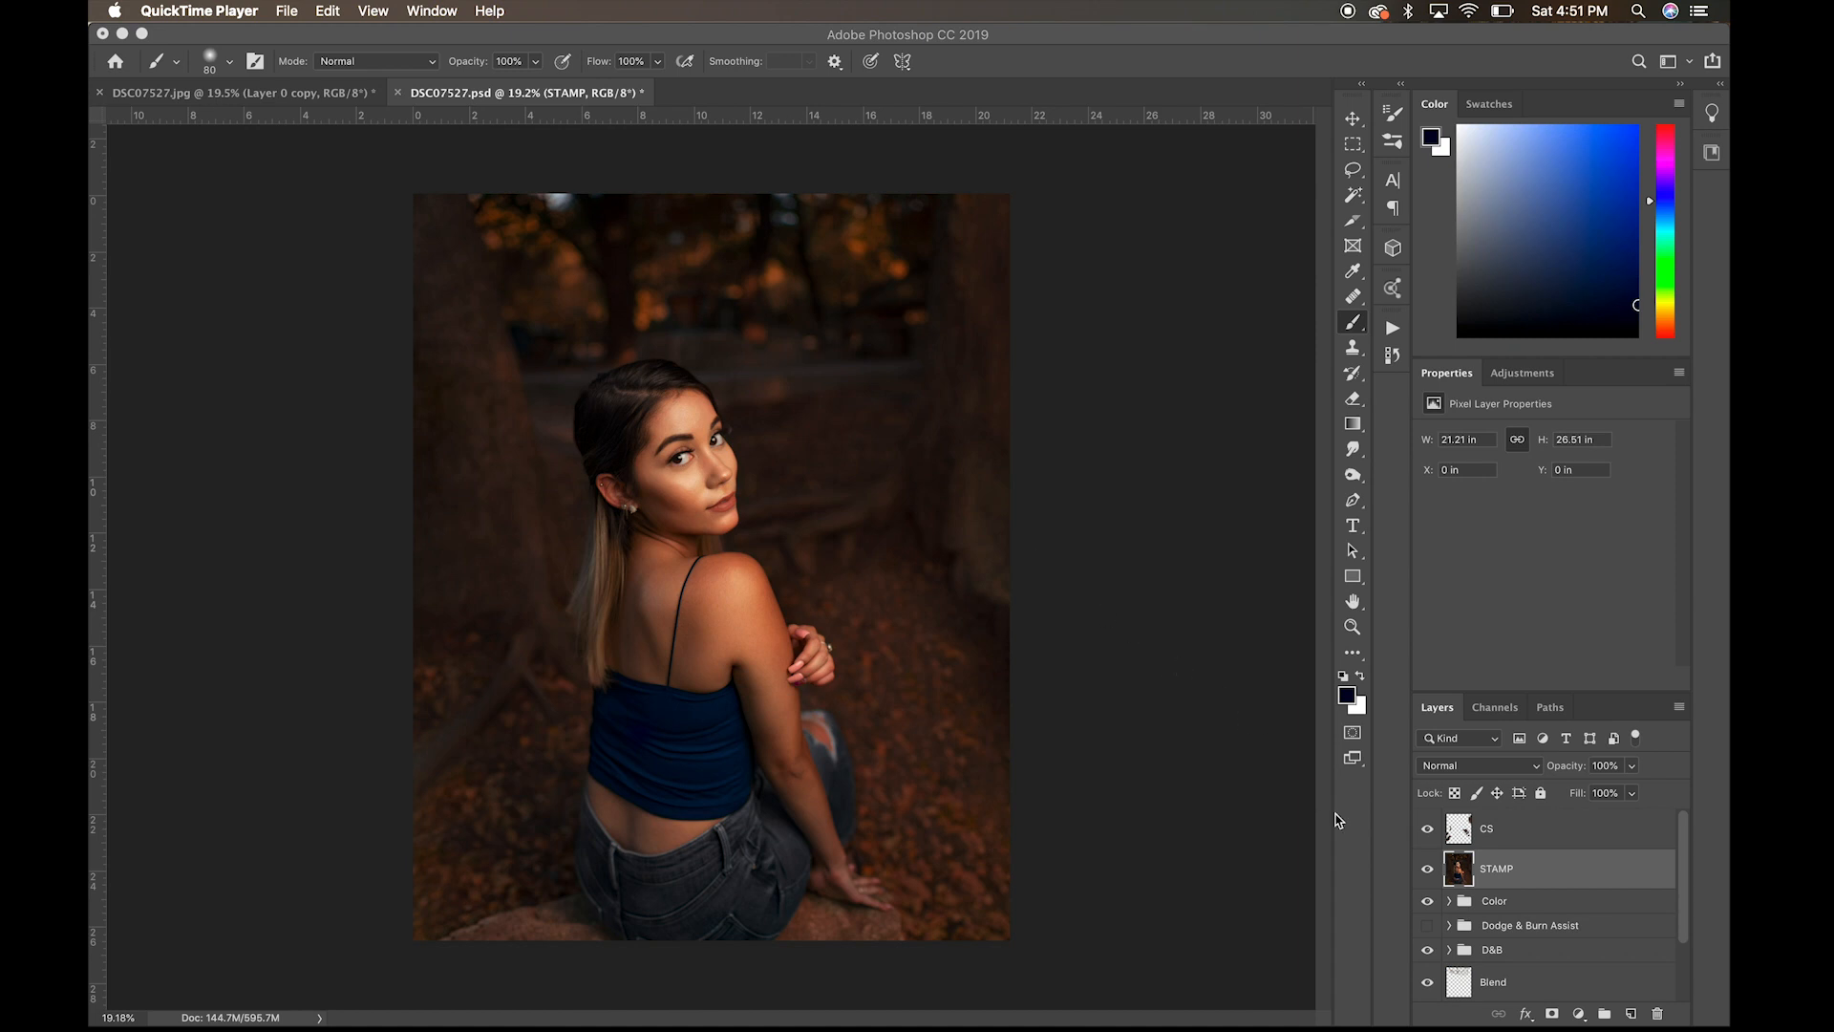
pyautogui.moveTo(1353, 806)
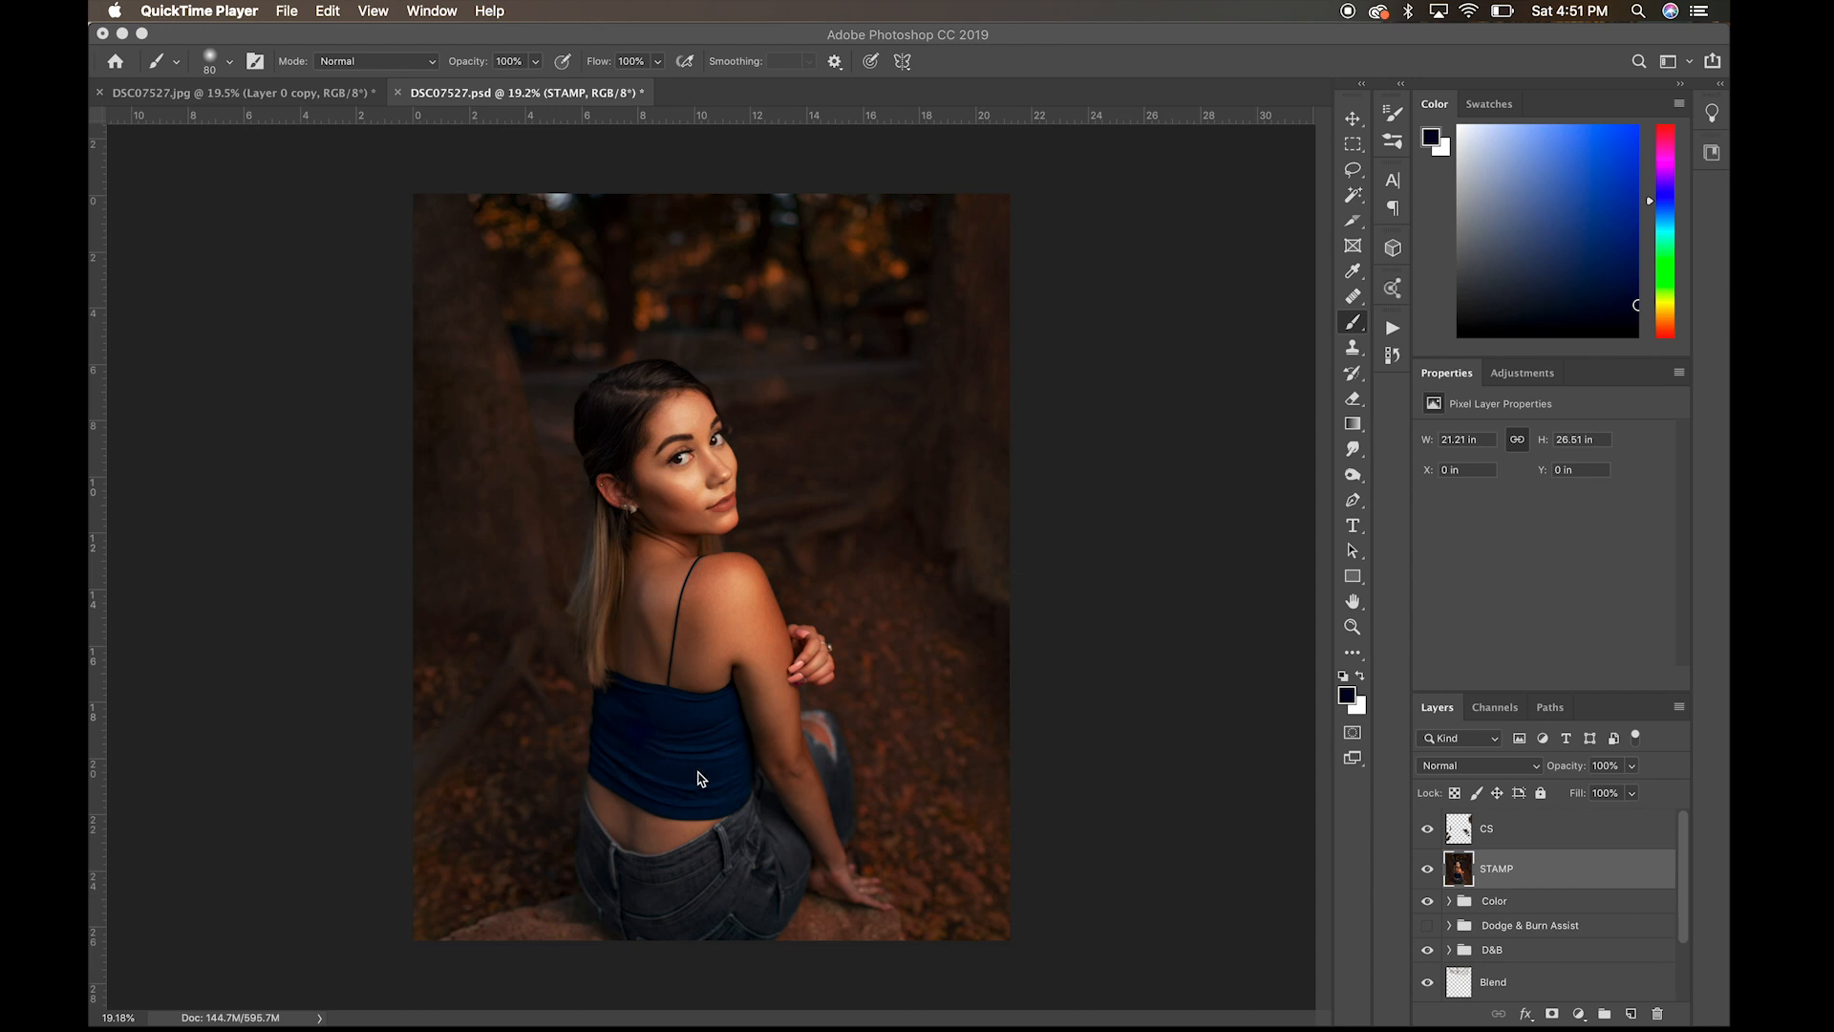
pyautogui.moveTo(709, 765)
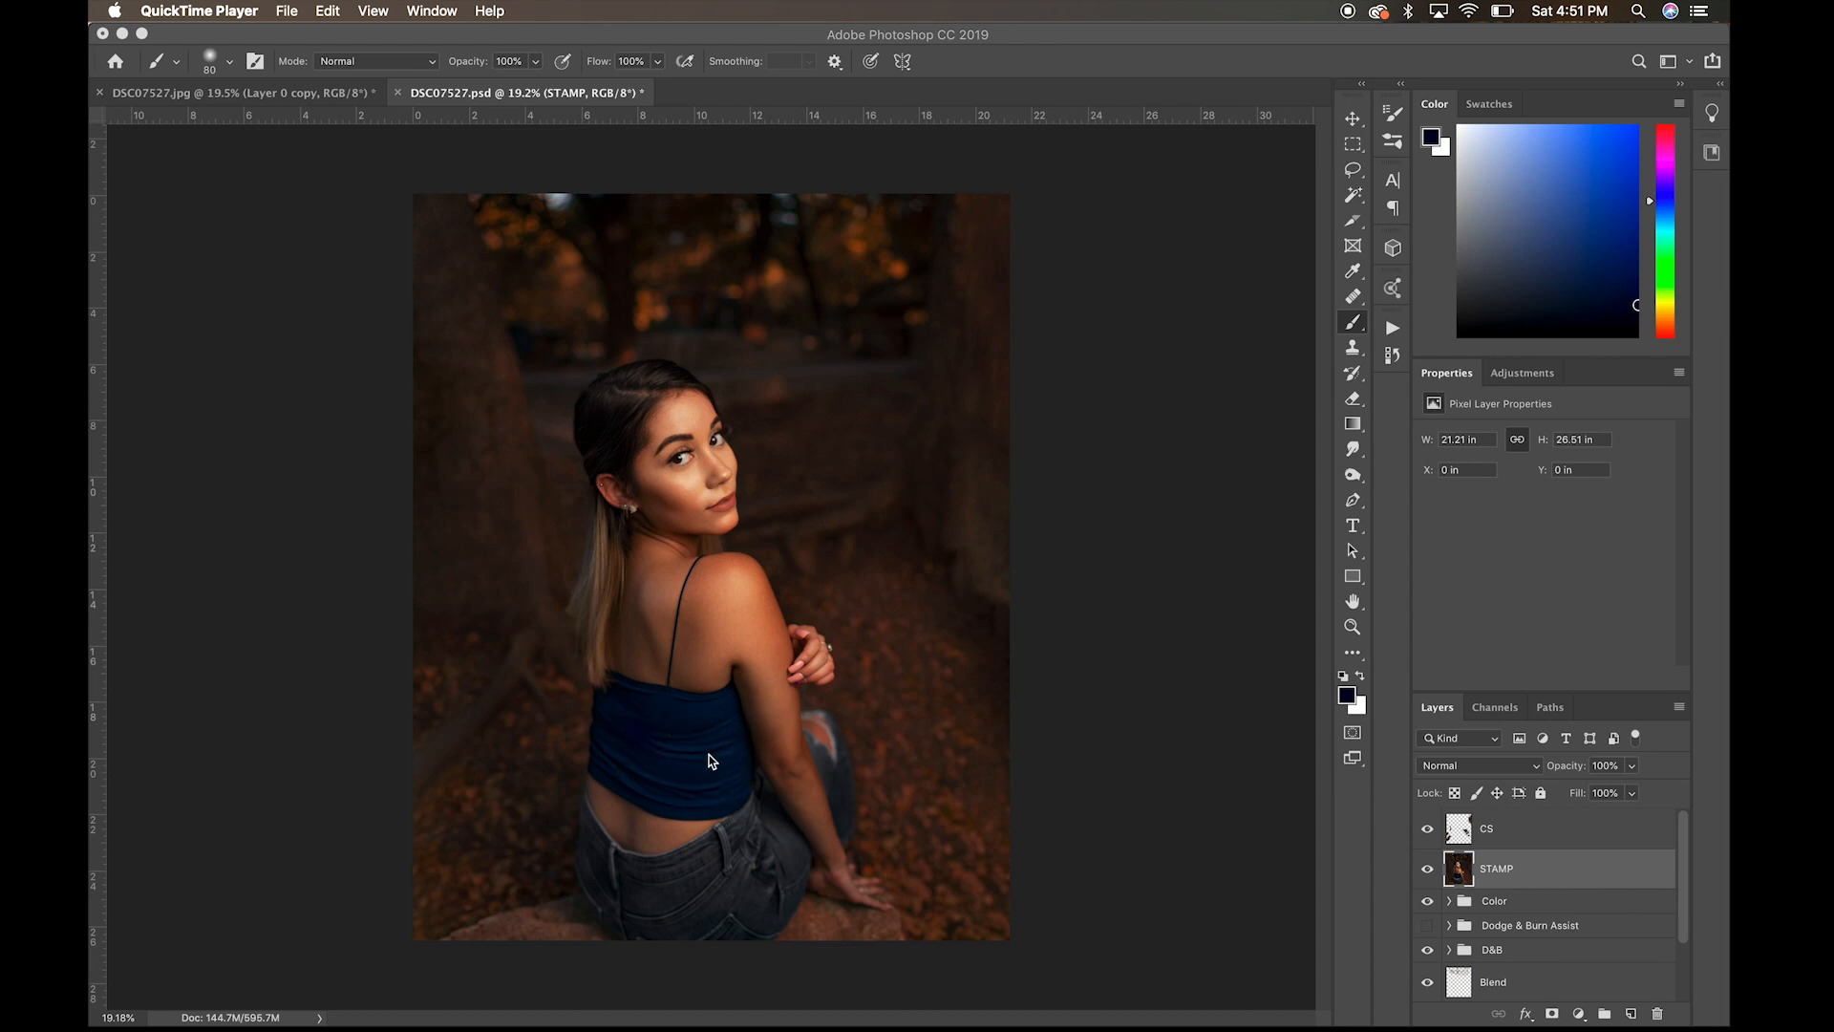
pyautogui.moveTo(768, 316)
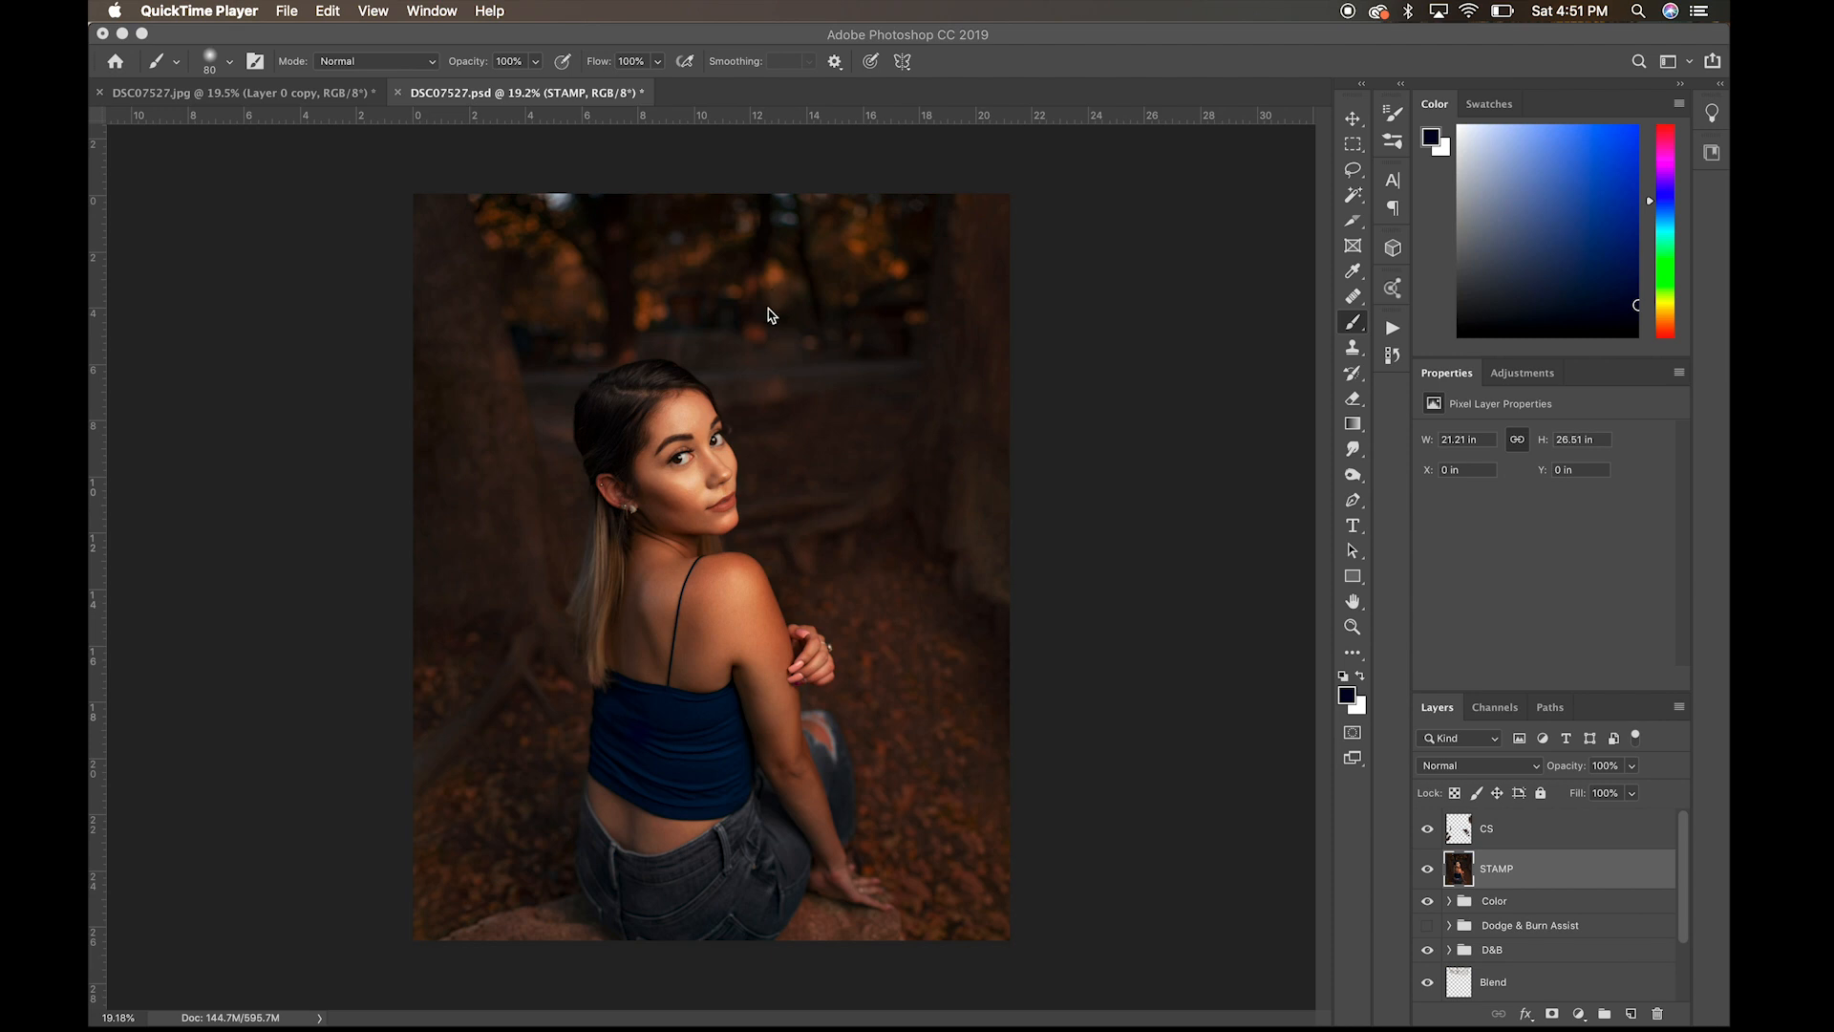
pyautogui.moveTo(761, 287)
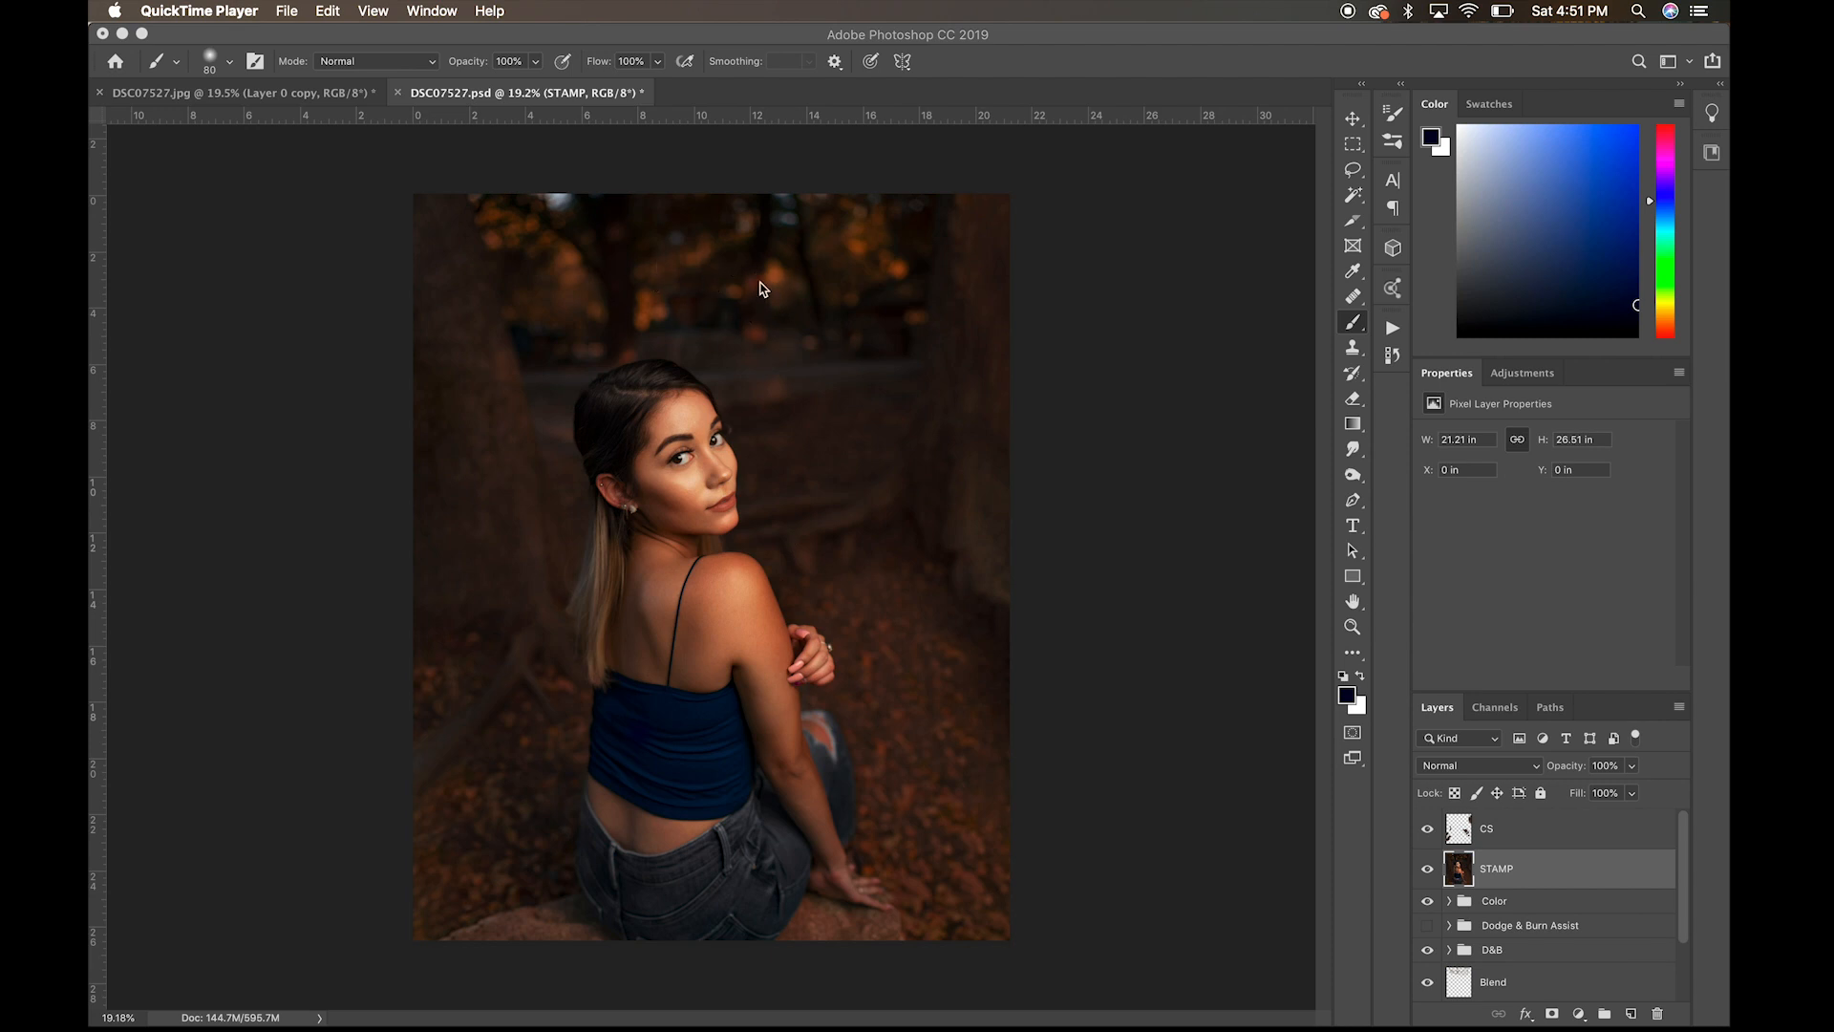
pyautogui.moveTo(1125, 700)
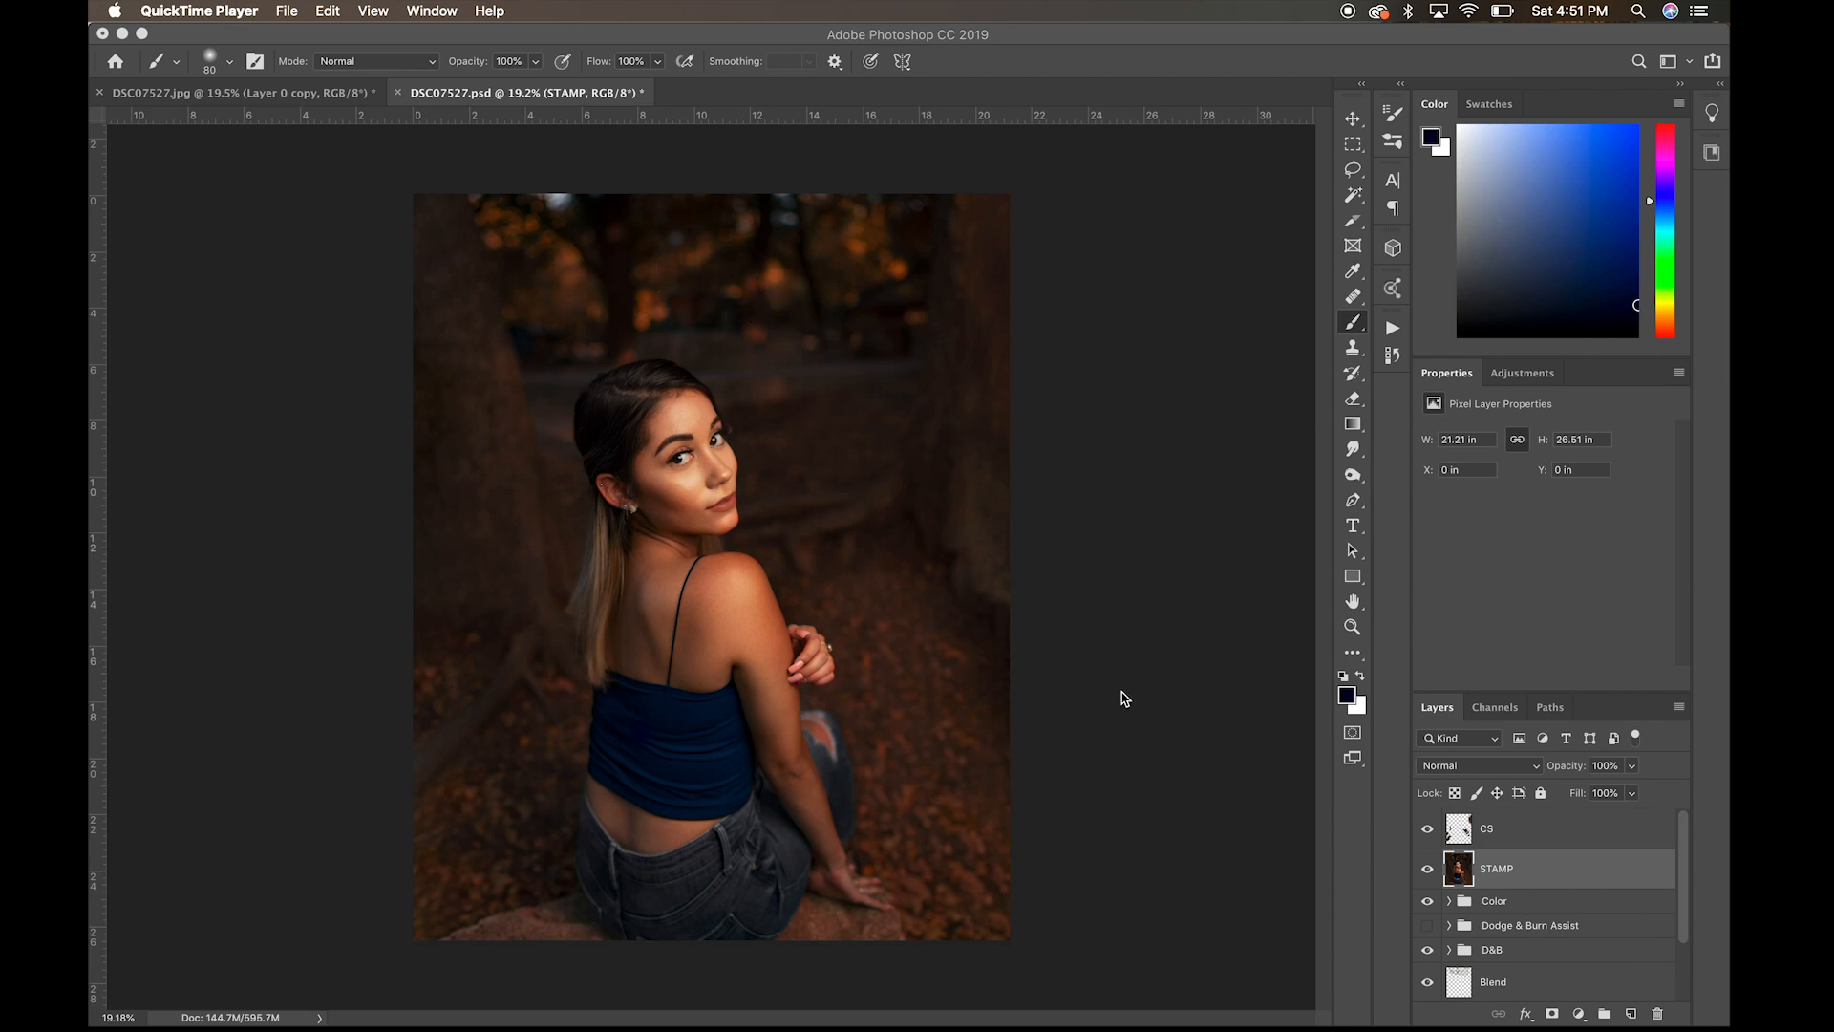
# Step: Hide the upper layers so the woman's top shows in its original black
pyautogui.click(1426, 827)
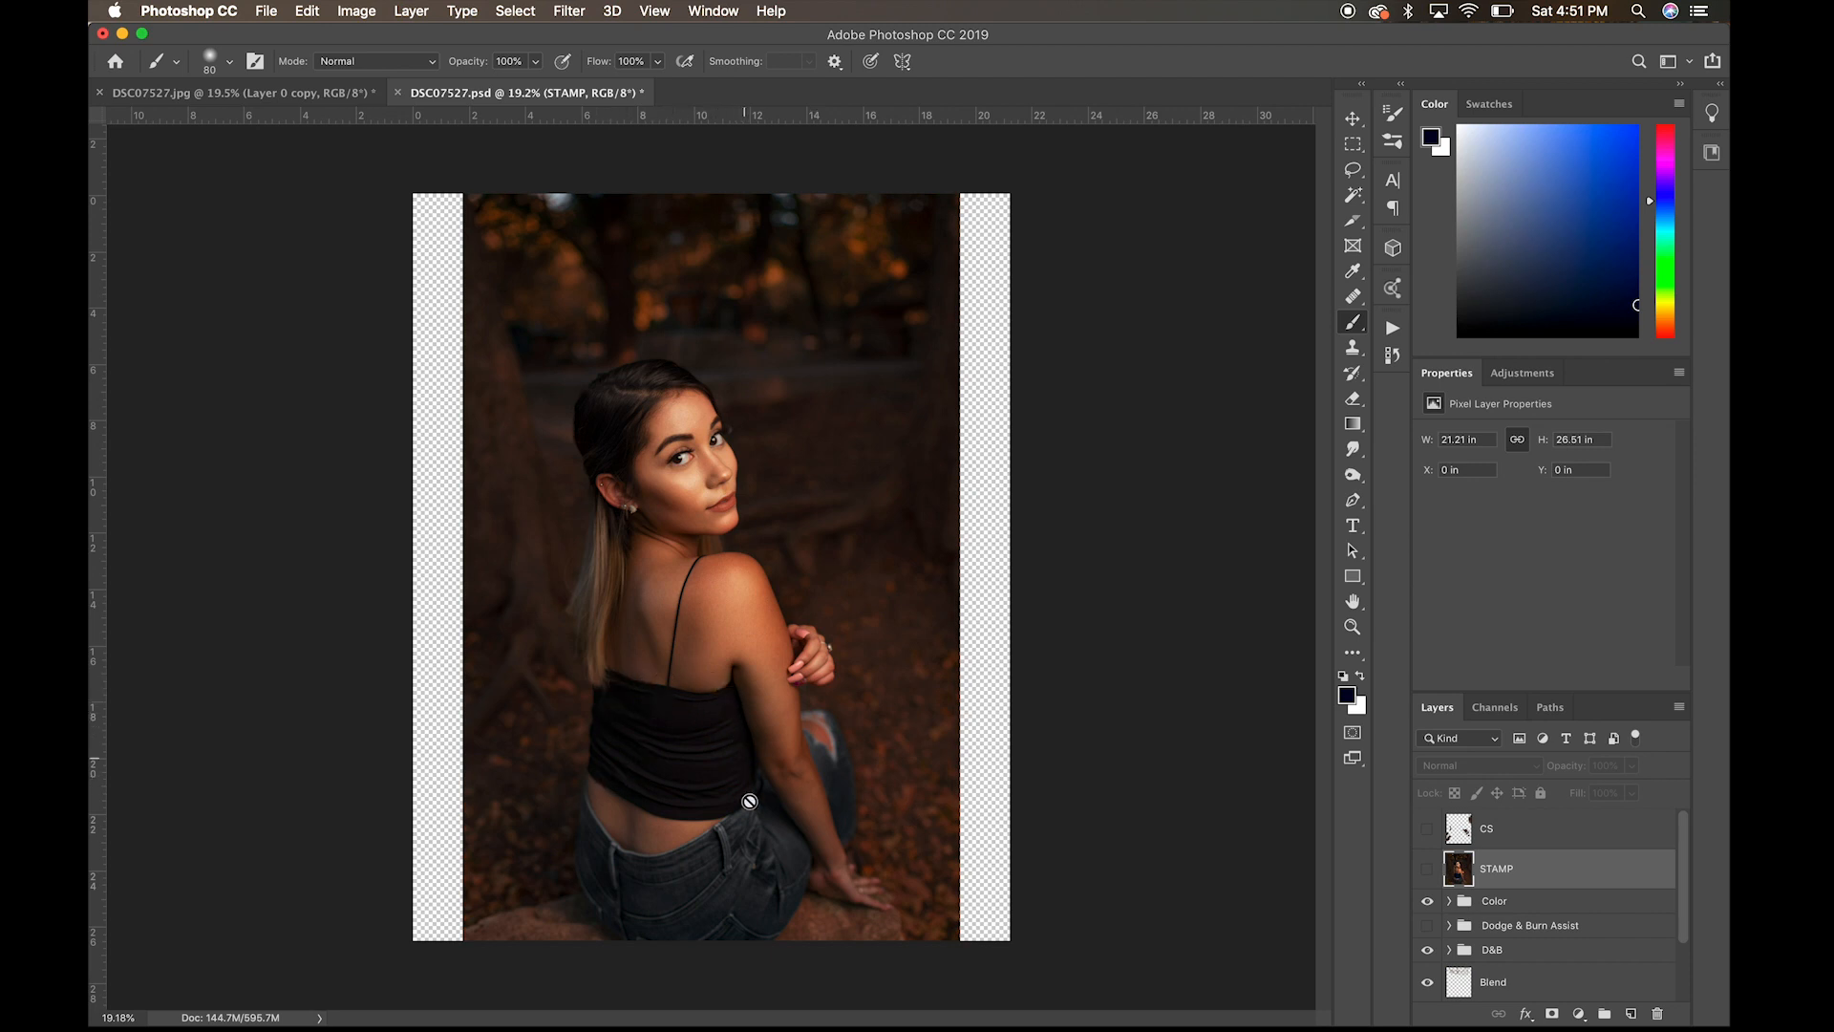
pyautogui.moveTo(692, 749)
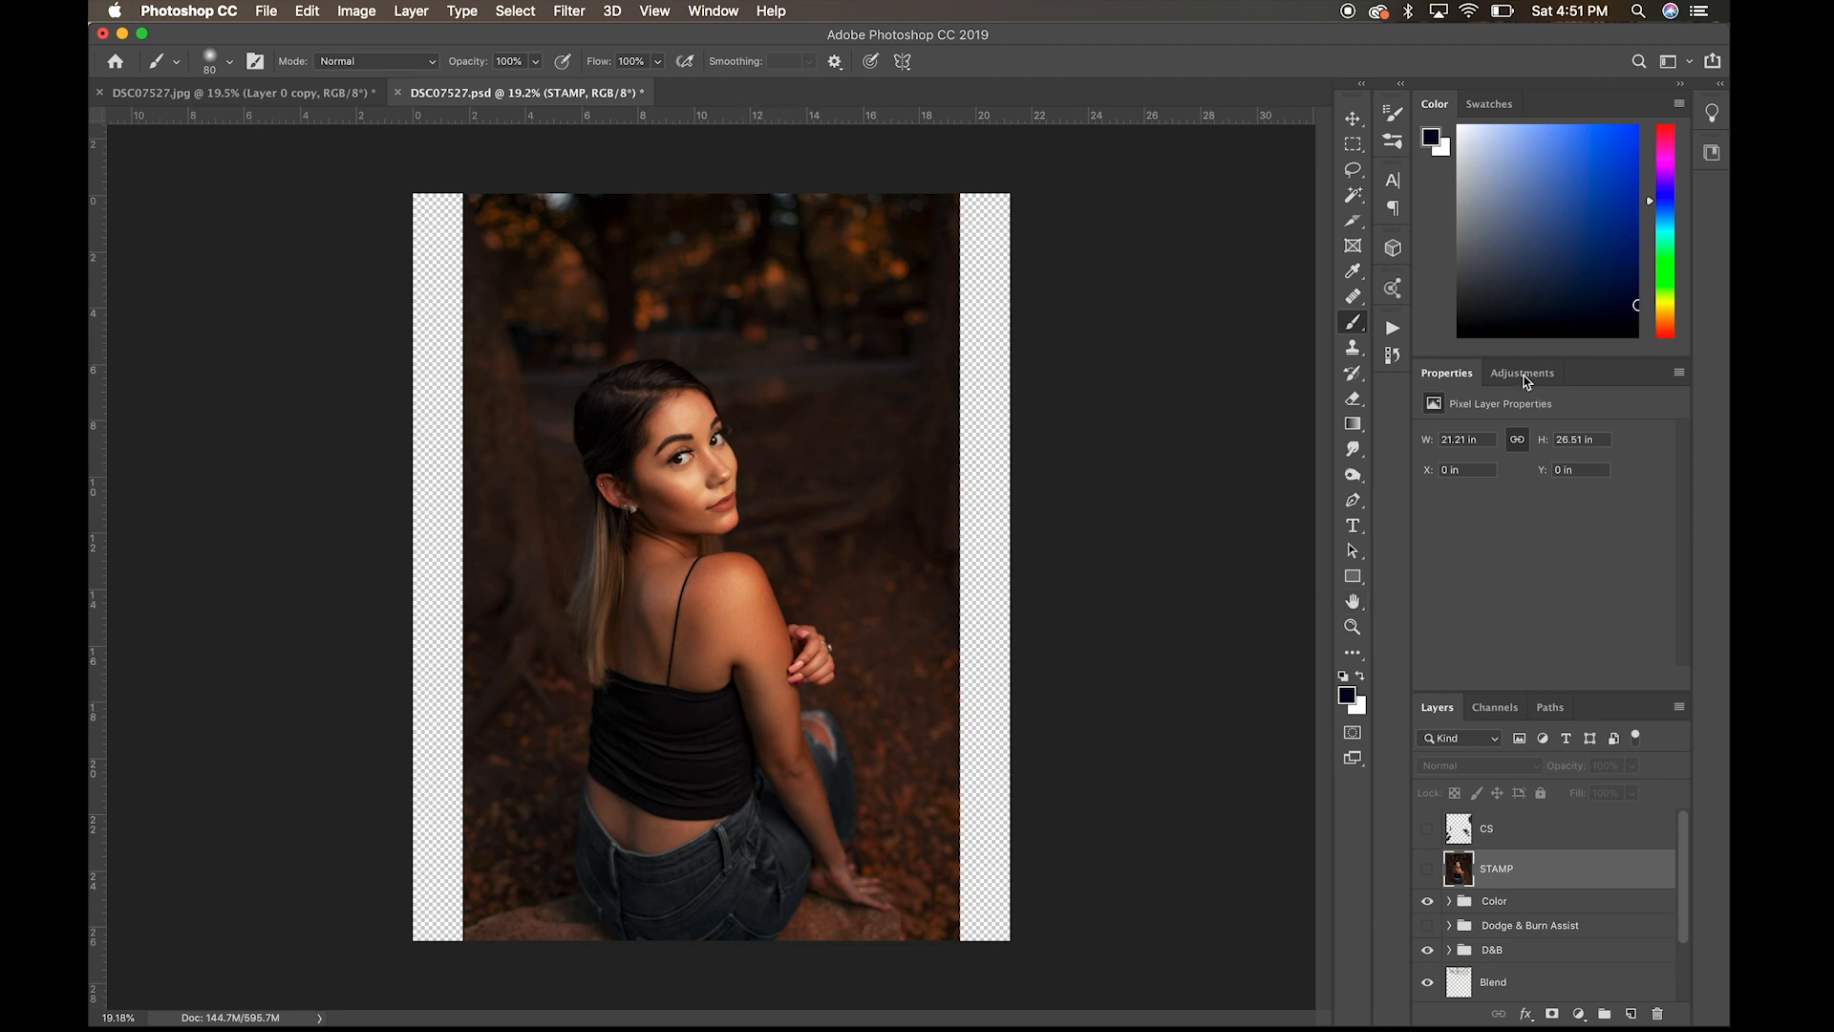
# Step: Add a trial Hue/Saturation adjustment and drag the Hue slider to tint the image
pyautogui.click(1521, 373)
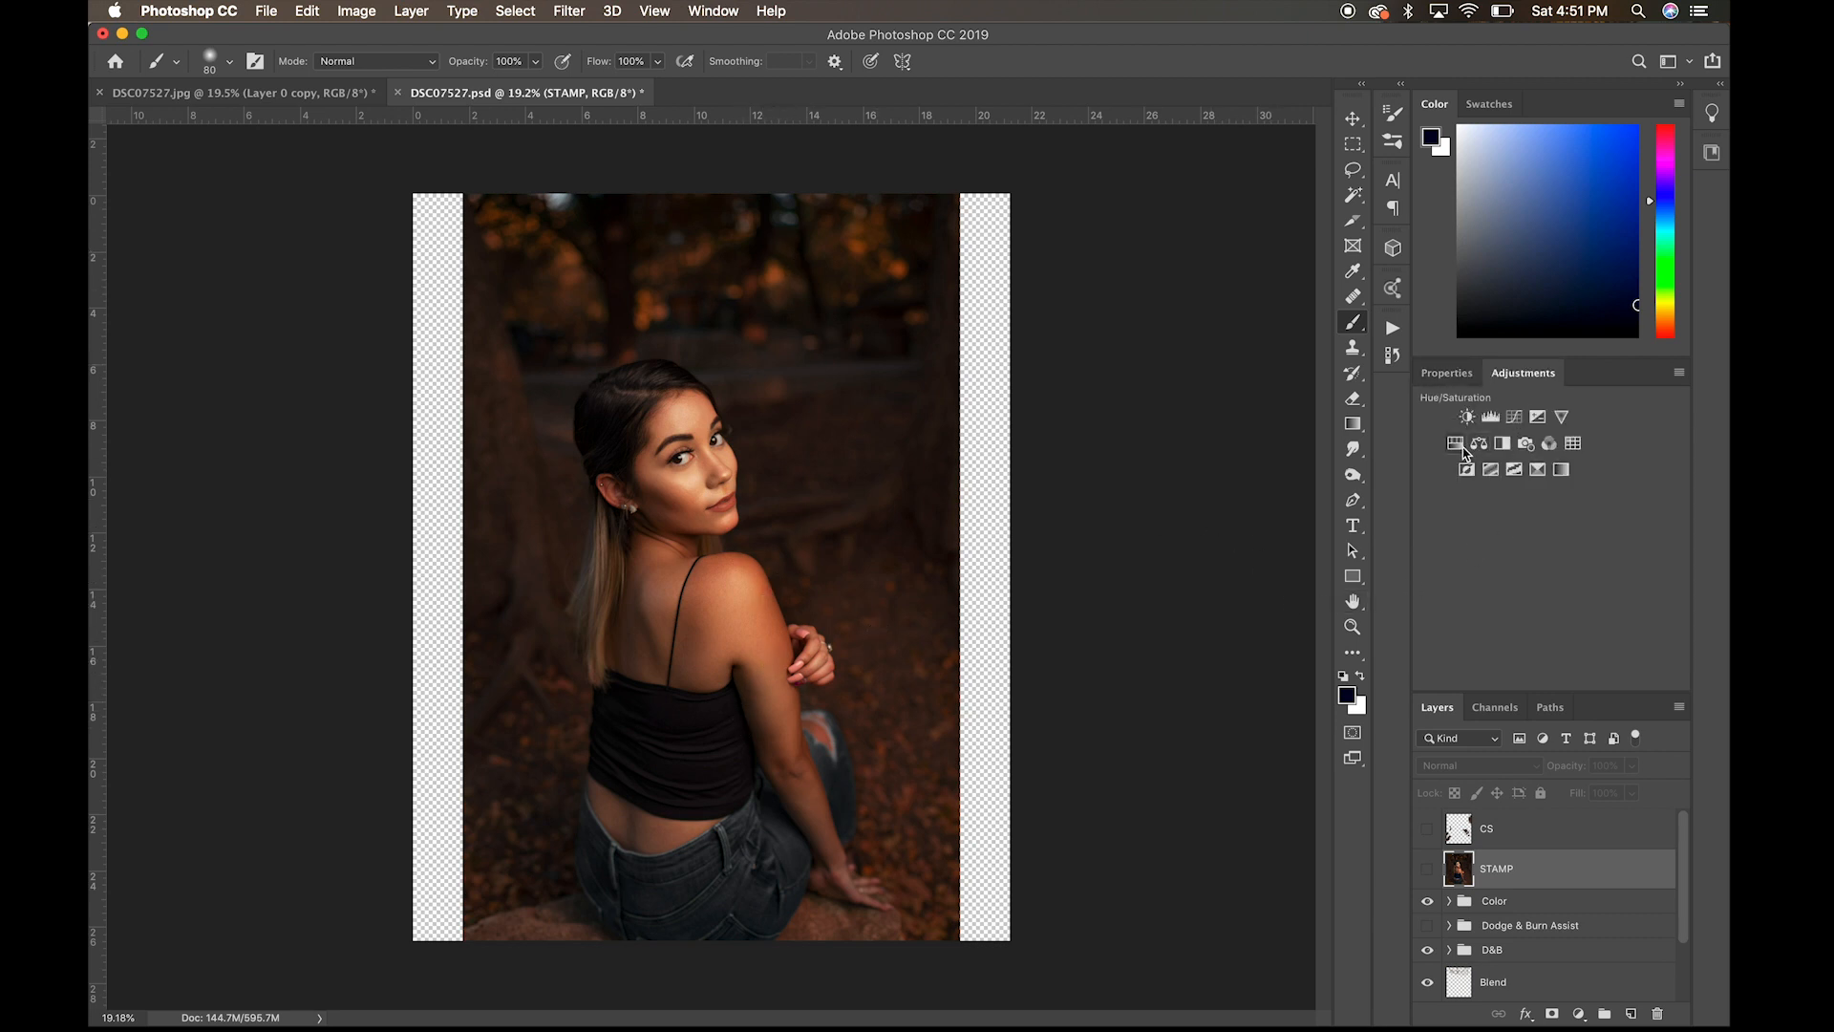
pyautogui.click(1456, 444)
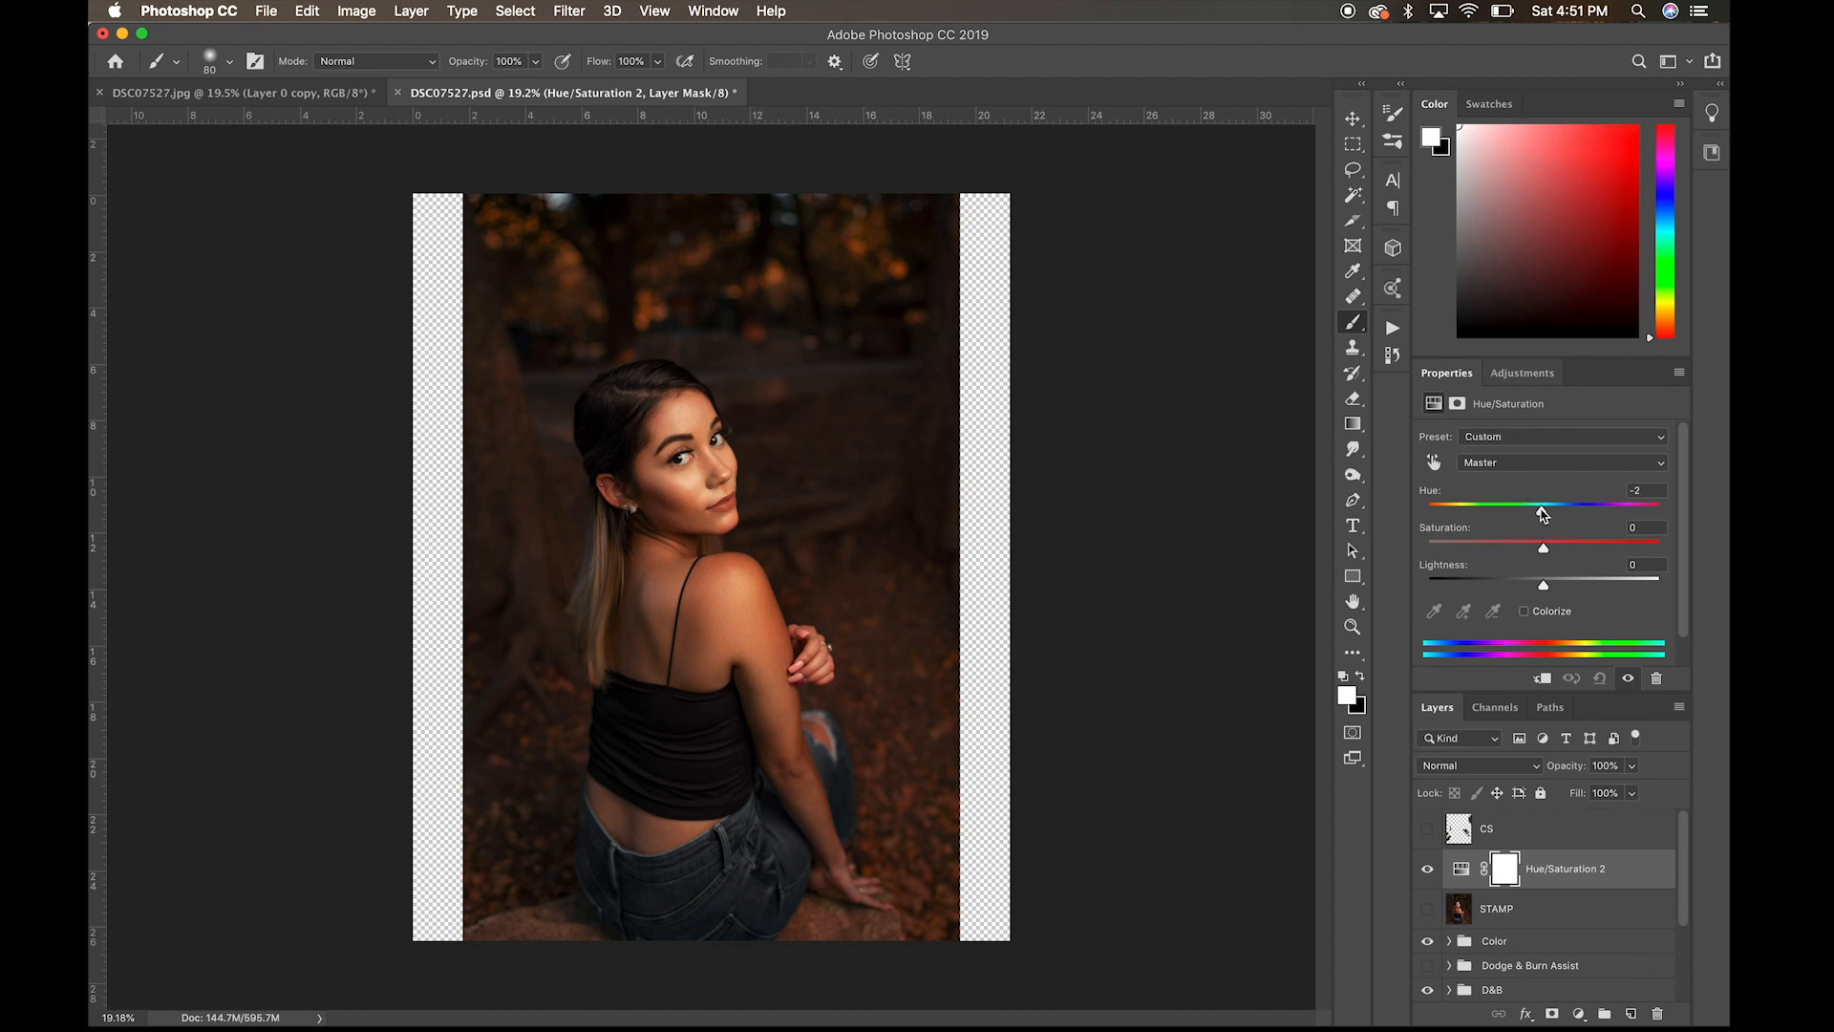
pyautogui.moveTo(1542, 512); pyautogui.dragTo(1494, 512)
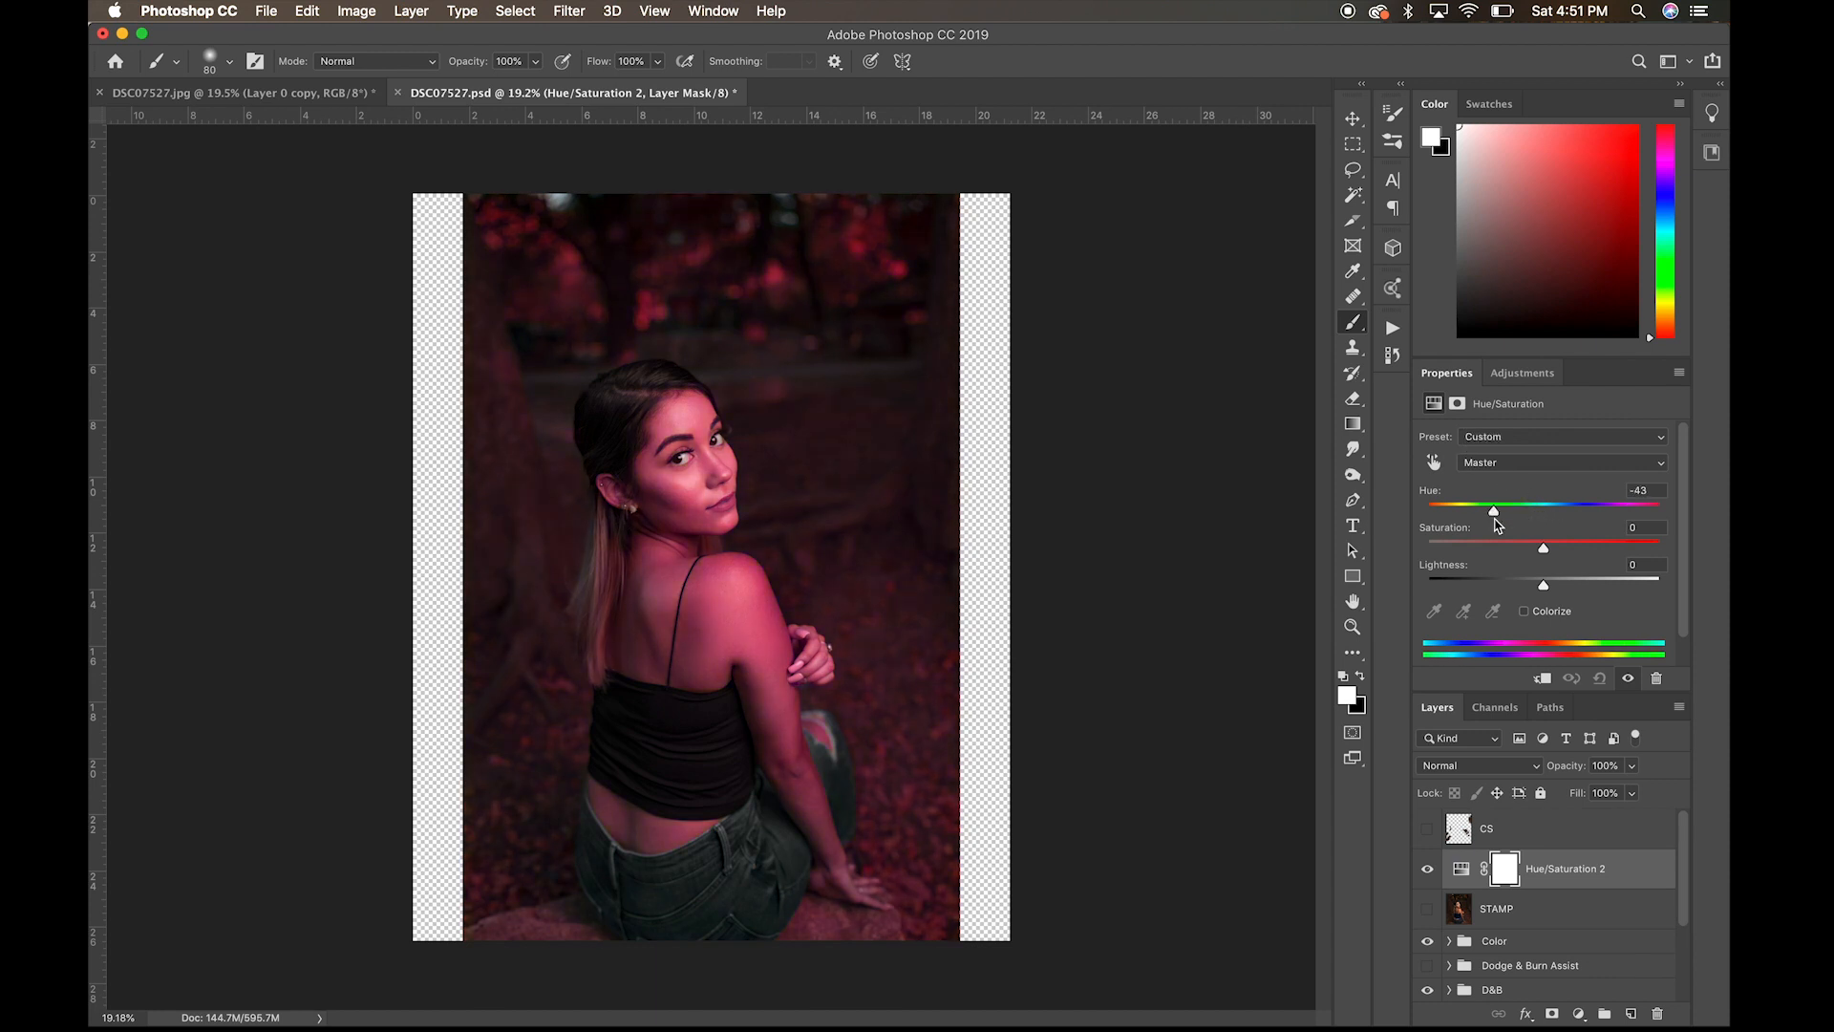
pyautogui.moveTo(1494, 509); pyautogui.dragTo(1636, 508)
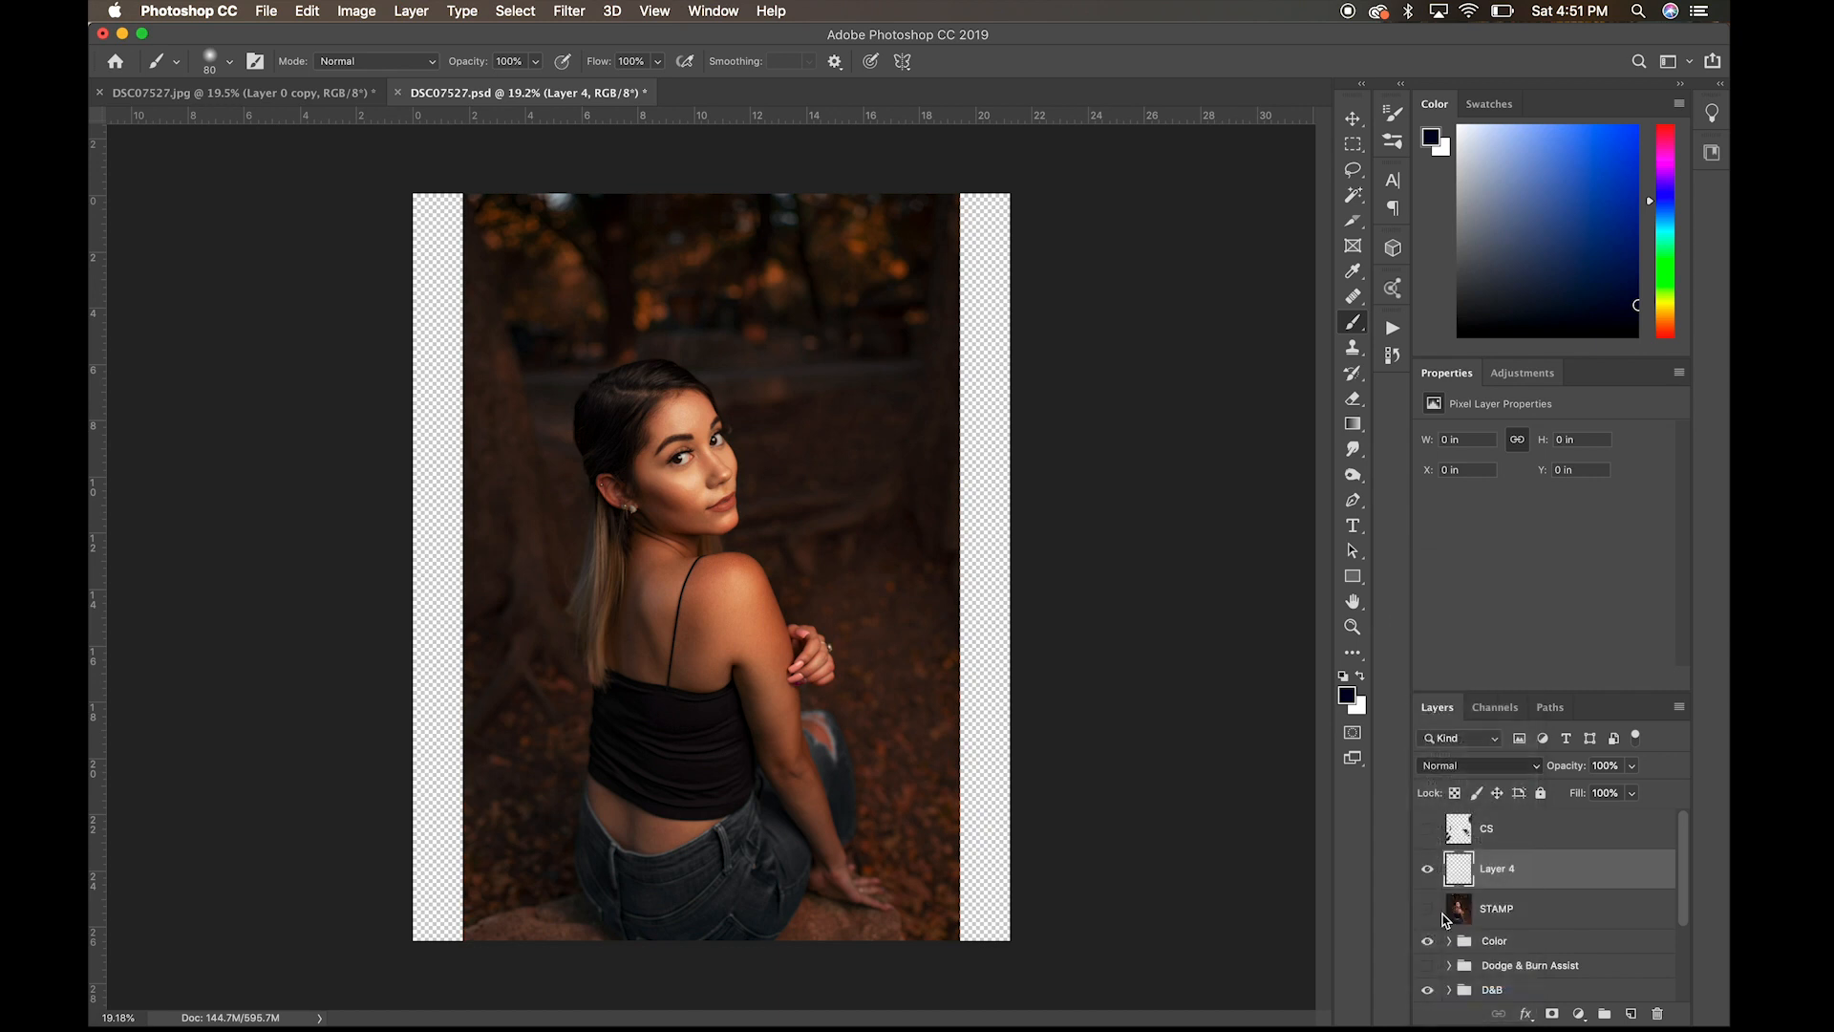
# Step: Set Layer 4 to Color blend mode and choose dark navy #000a27 as the foreground colour
pyautogui.click(1479, 764)
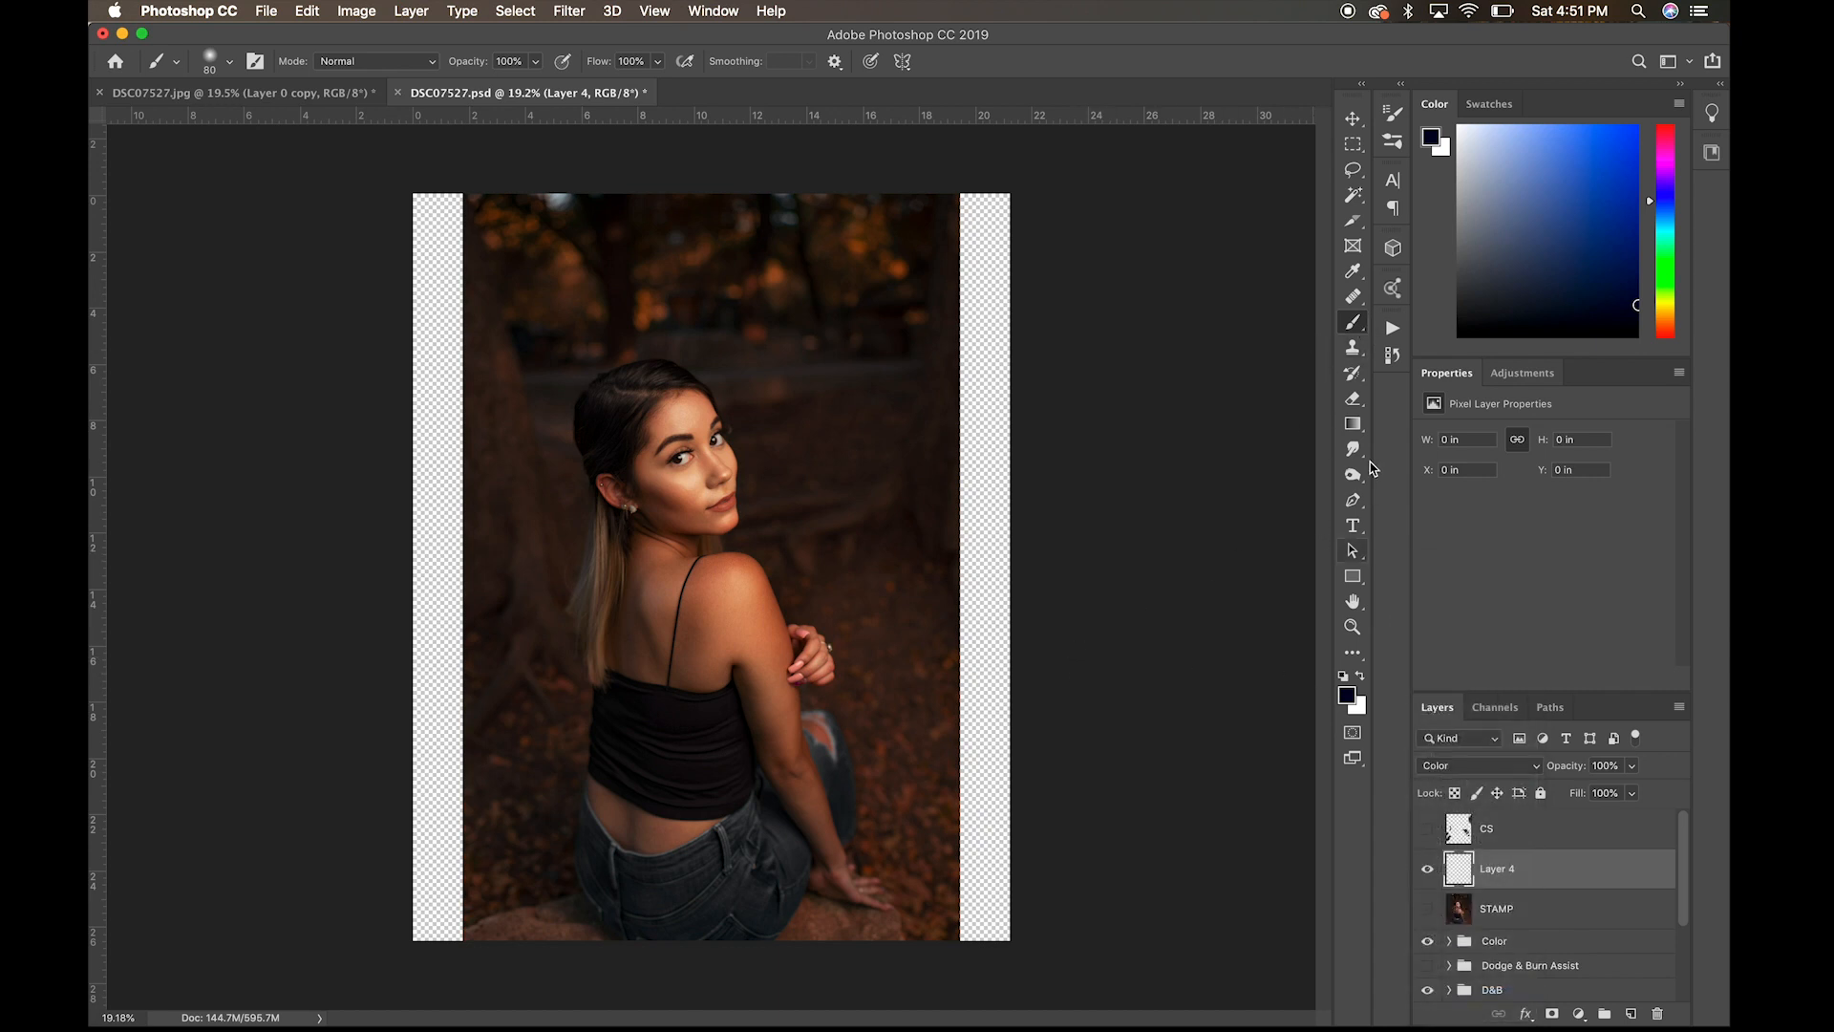
pyautogui.moveTo(1351, 697)
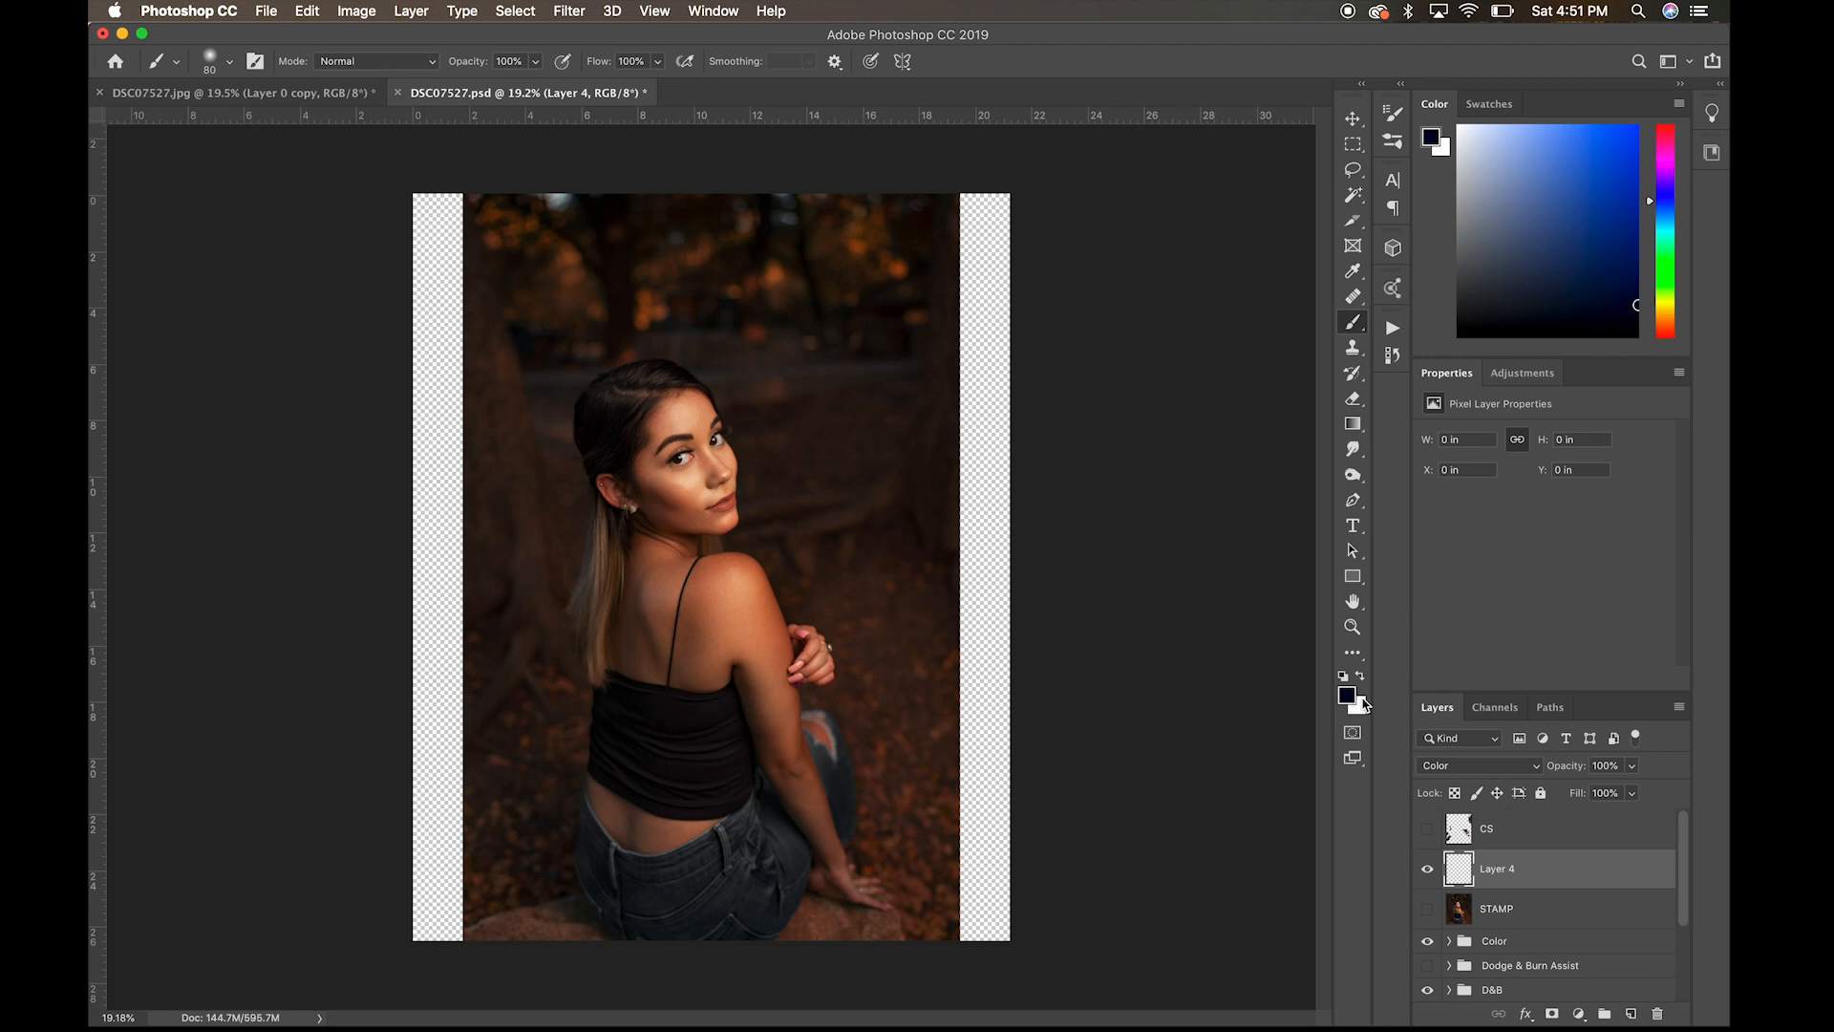
pyautogui.click(1345, 693)
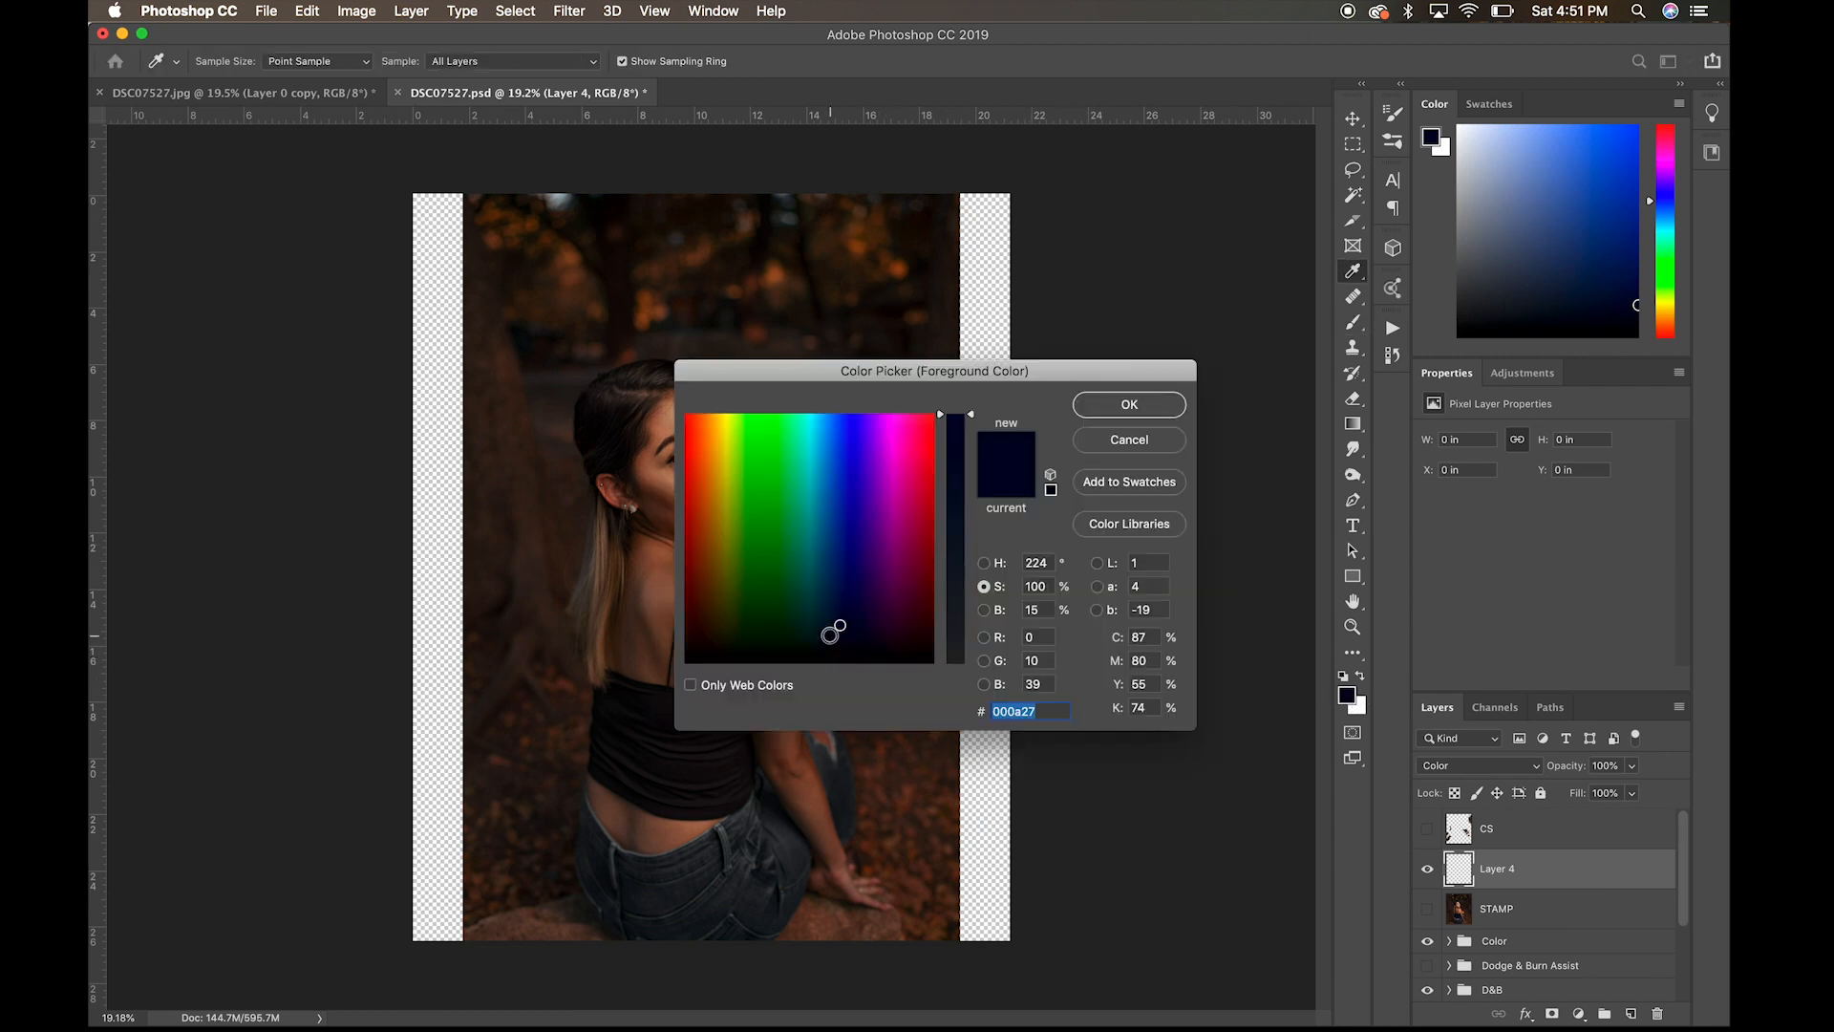
pyautogui.click(1129, 405)
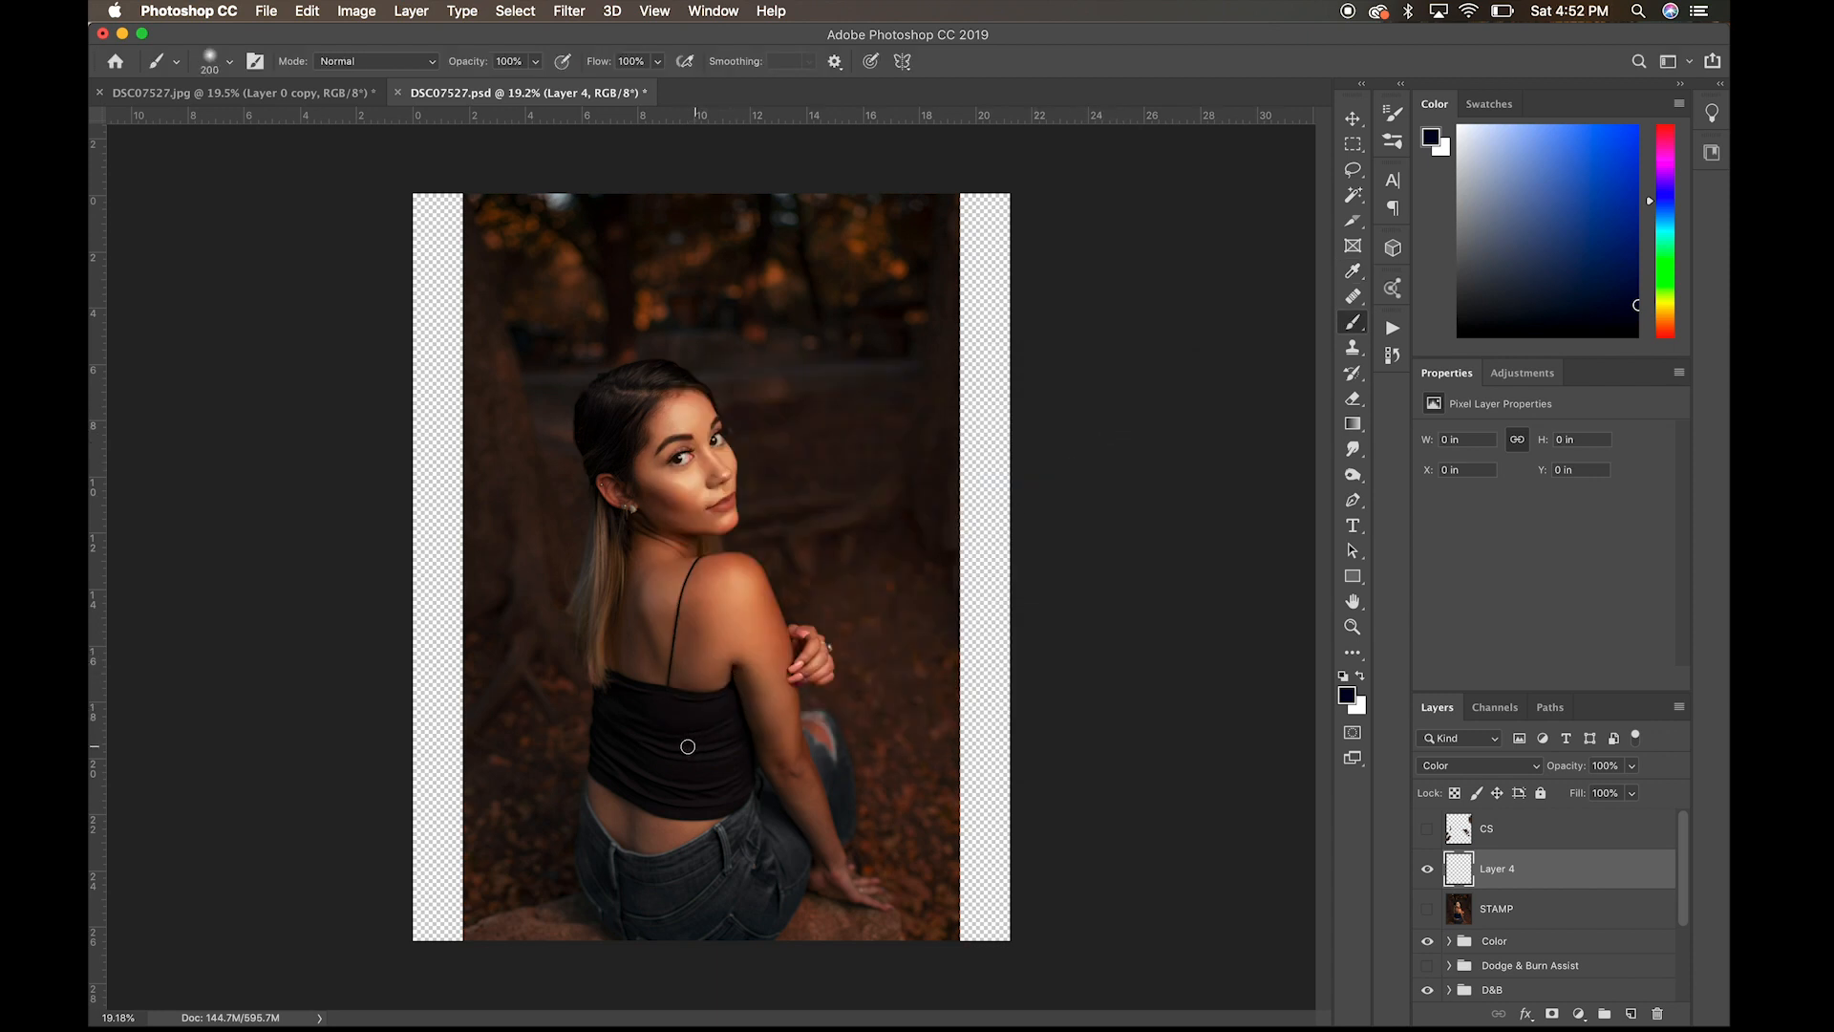
# Step: Brush dark blue paint over the woman's black top on Layer 4
pyautogui.moveTo(688, 747); pyautogui.dragTo(699, 766)
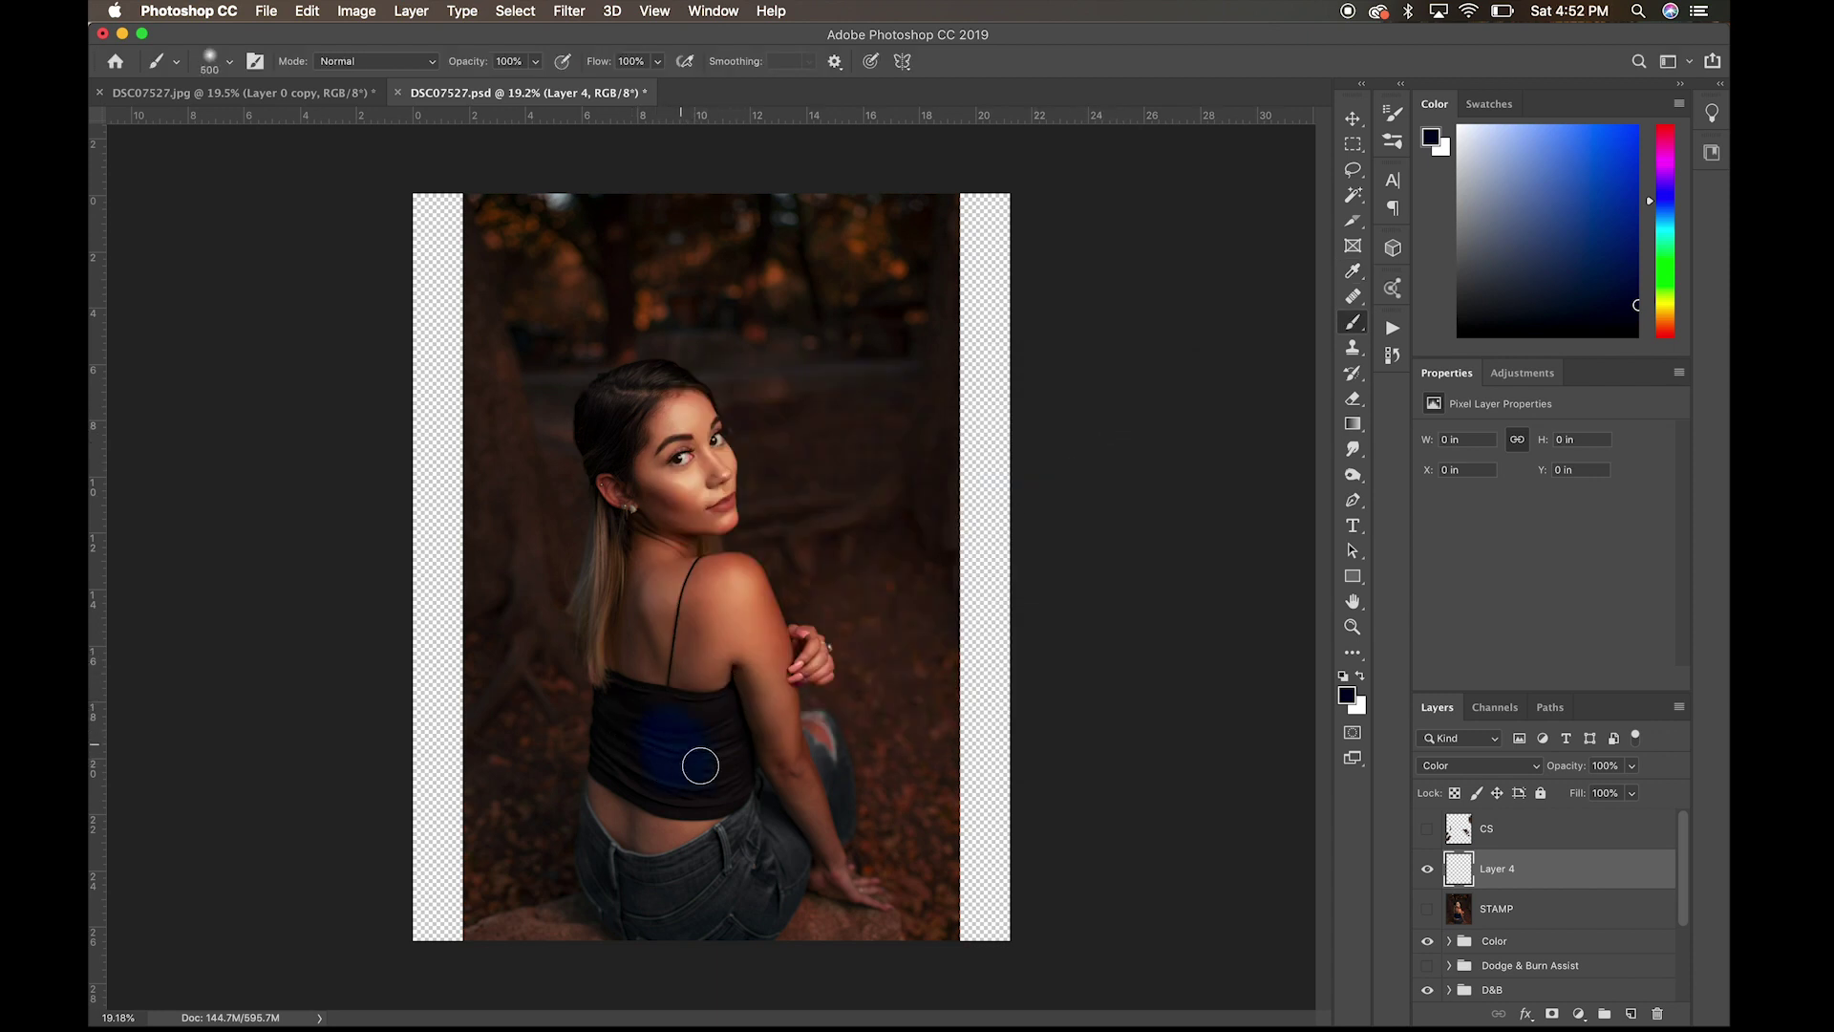
pyautogui.moveTo(700, 766); pyautogui.dragTo(705, 737)
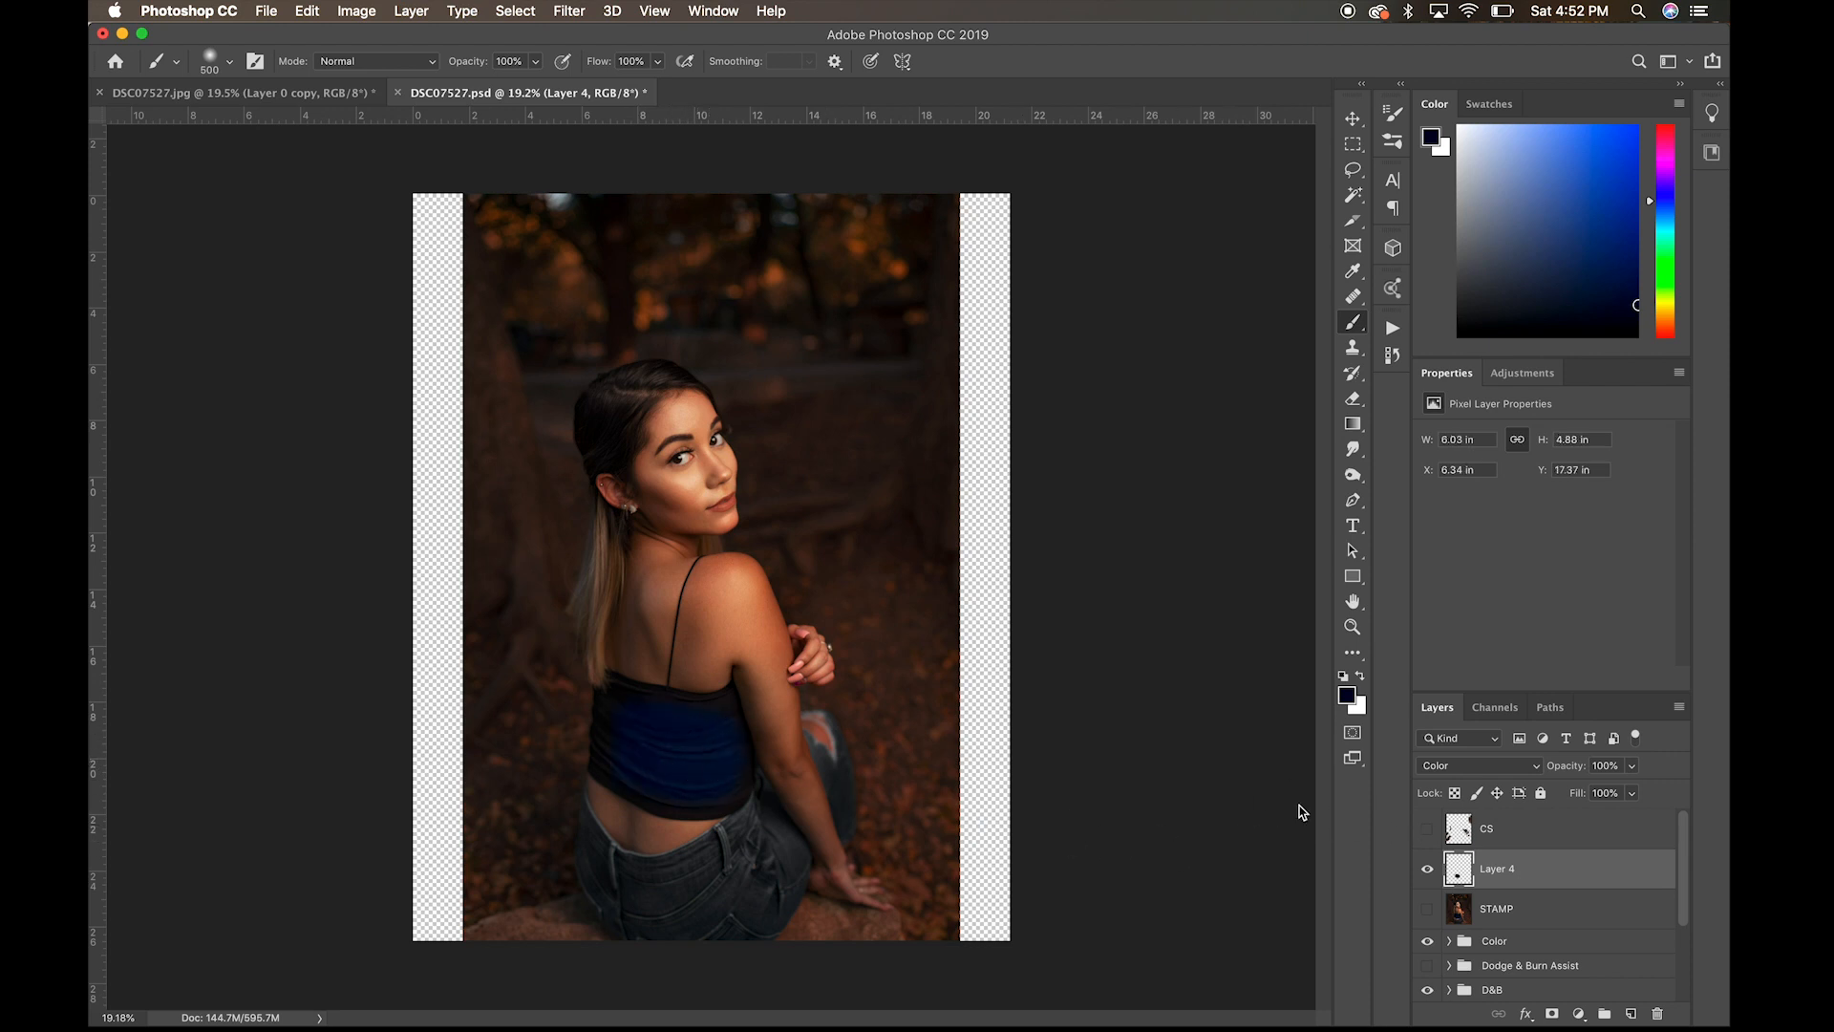
pyautogui.moveTo(737, 722)
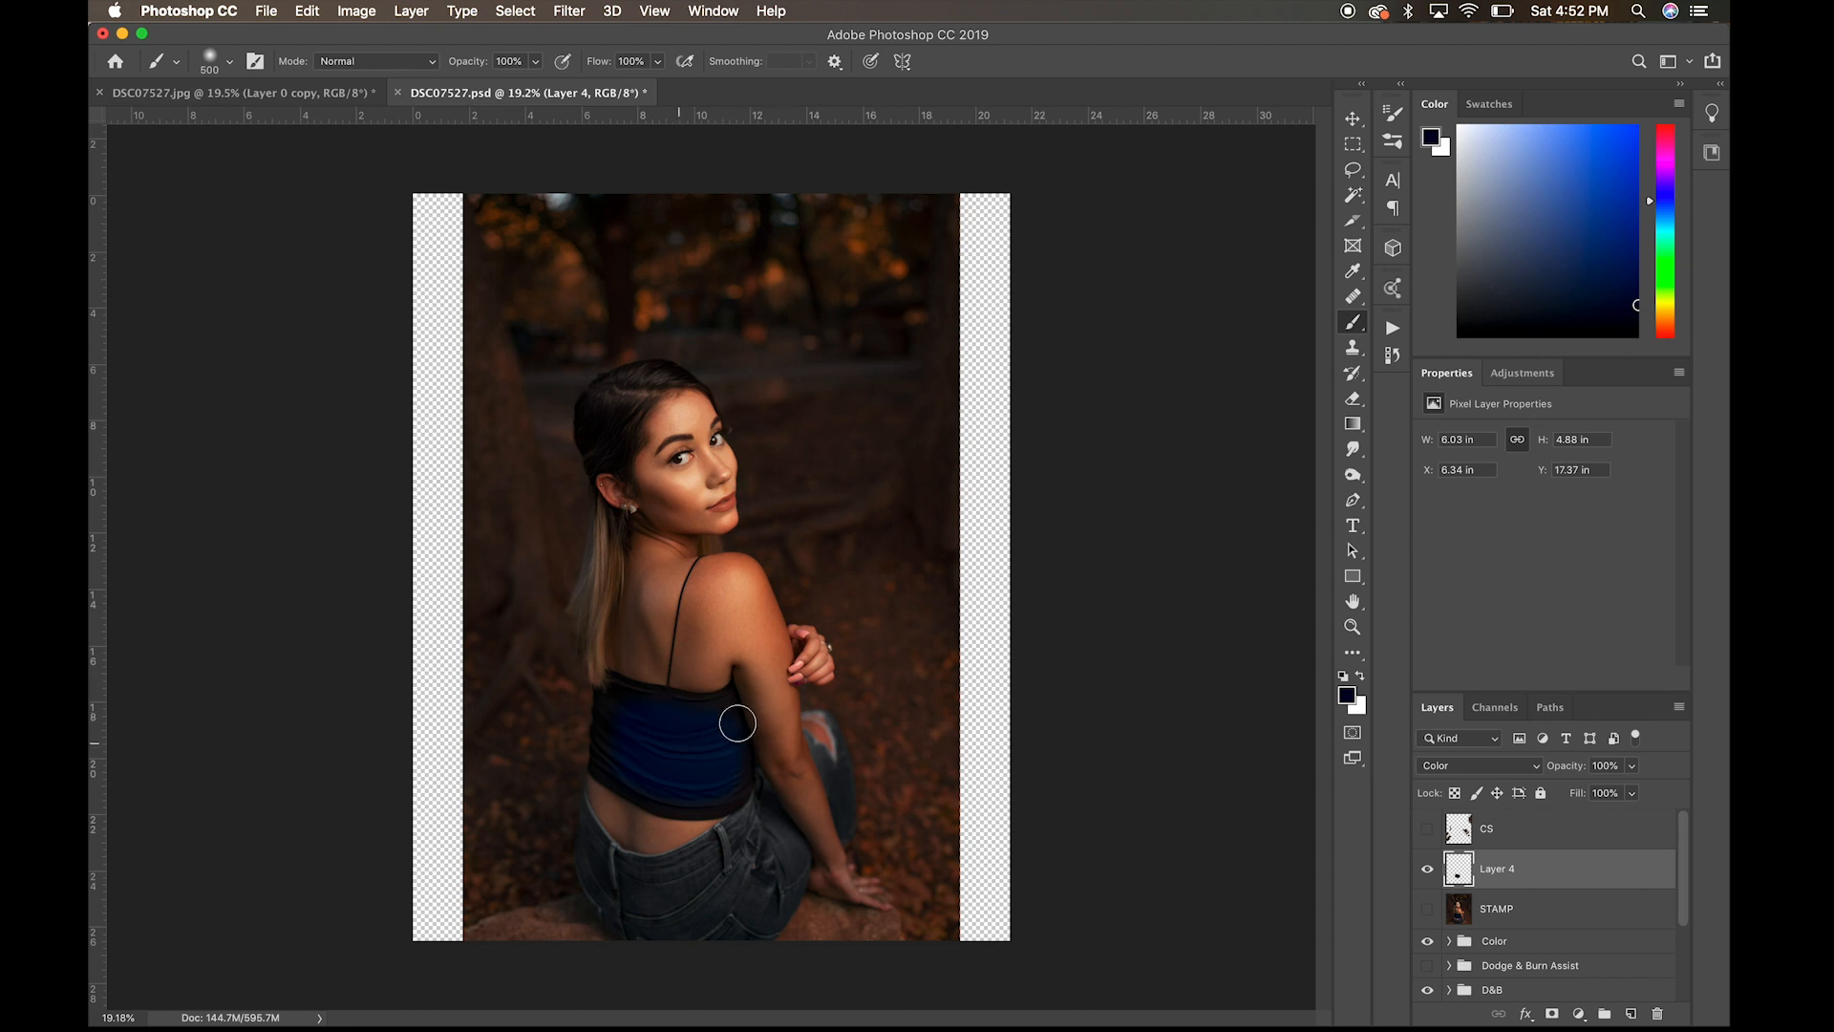
pyautogui.moveTo(825, 738)
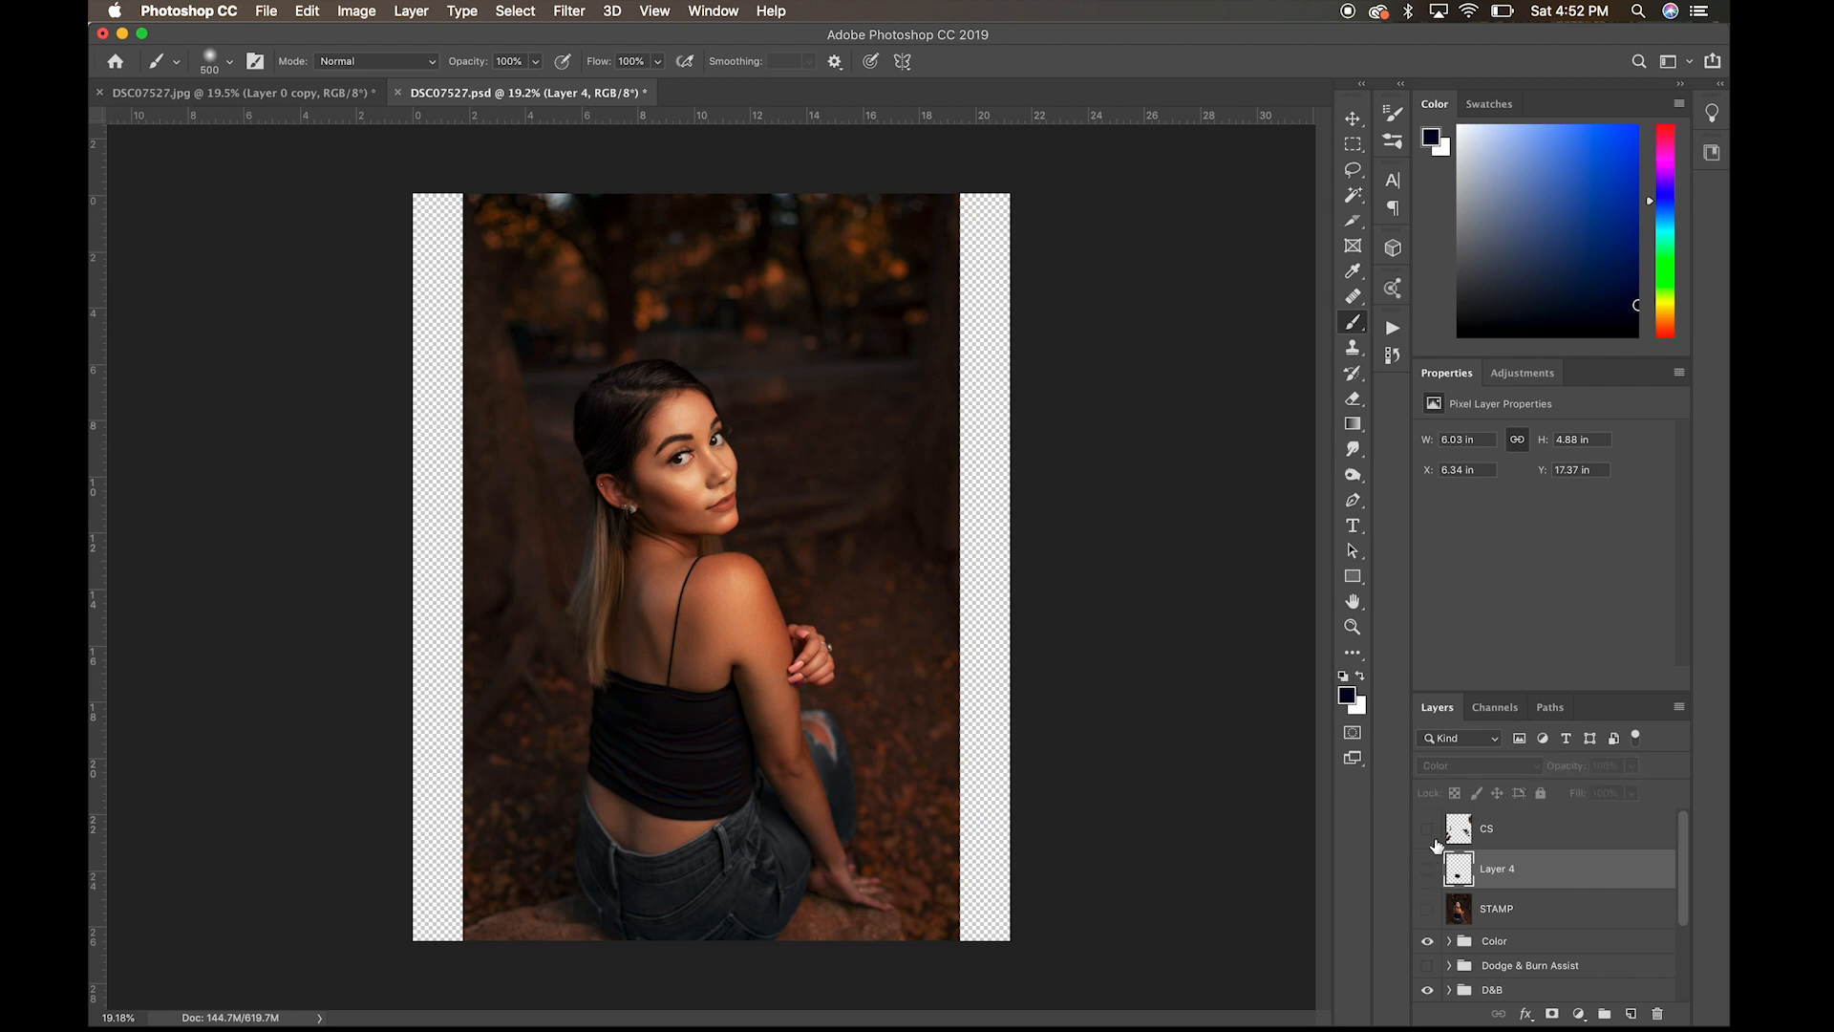
# Step: Show and hide the STAMP and CS layers to compare, leaving the blue Layer 4 visible
pyautogui.click(1427, 827)
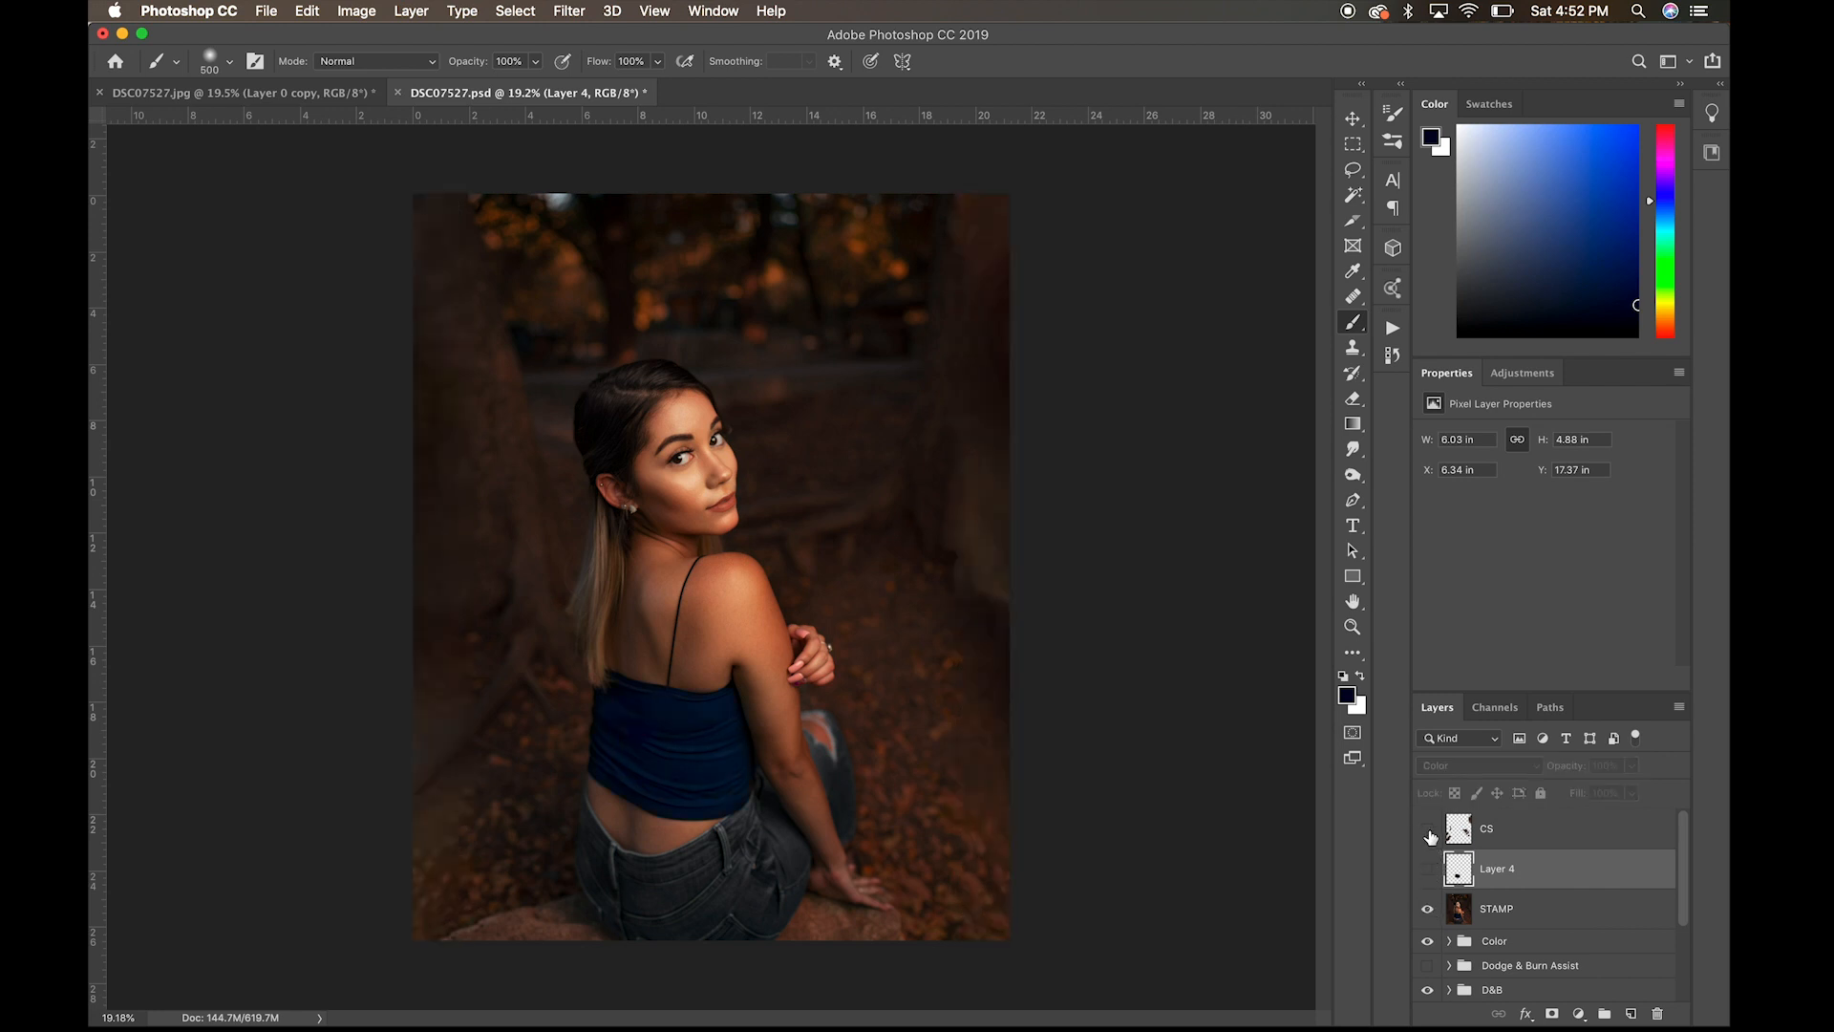
pyautogui.click(1427, 827)
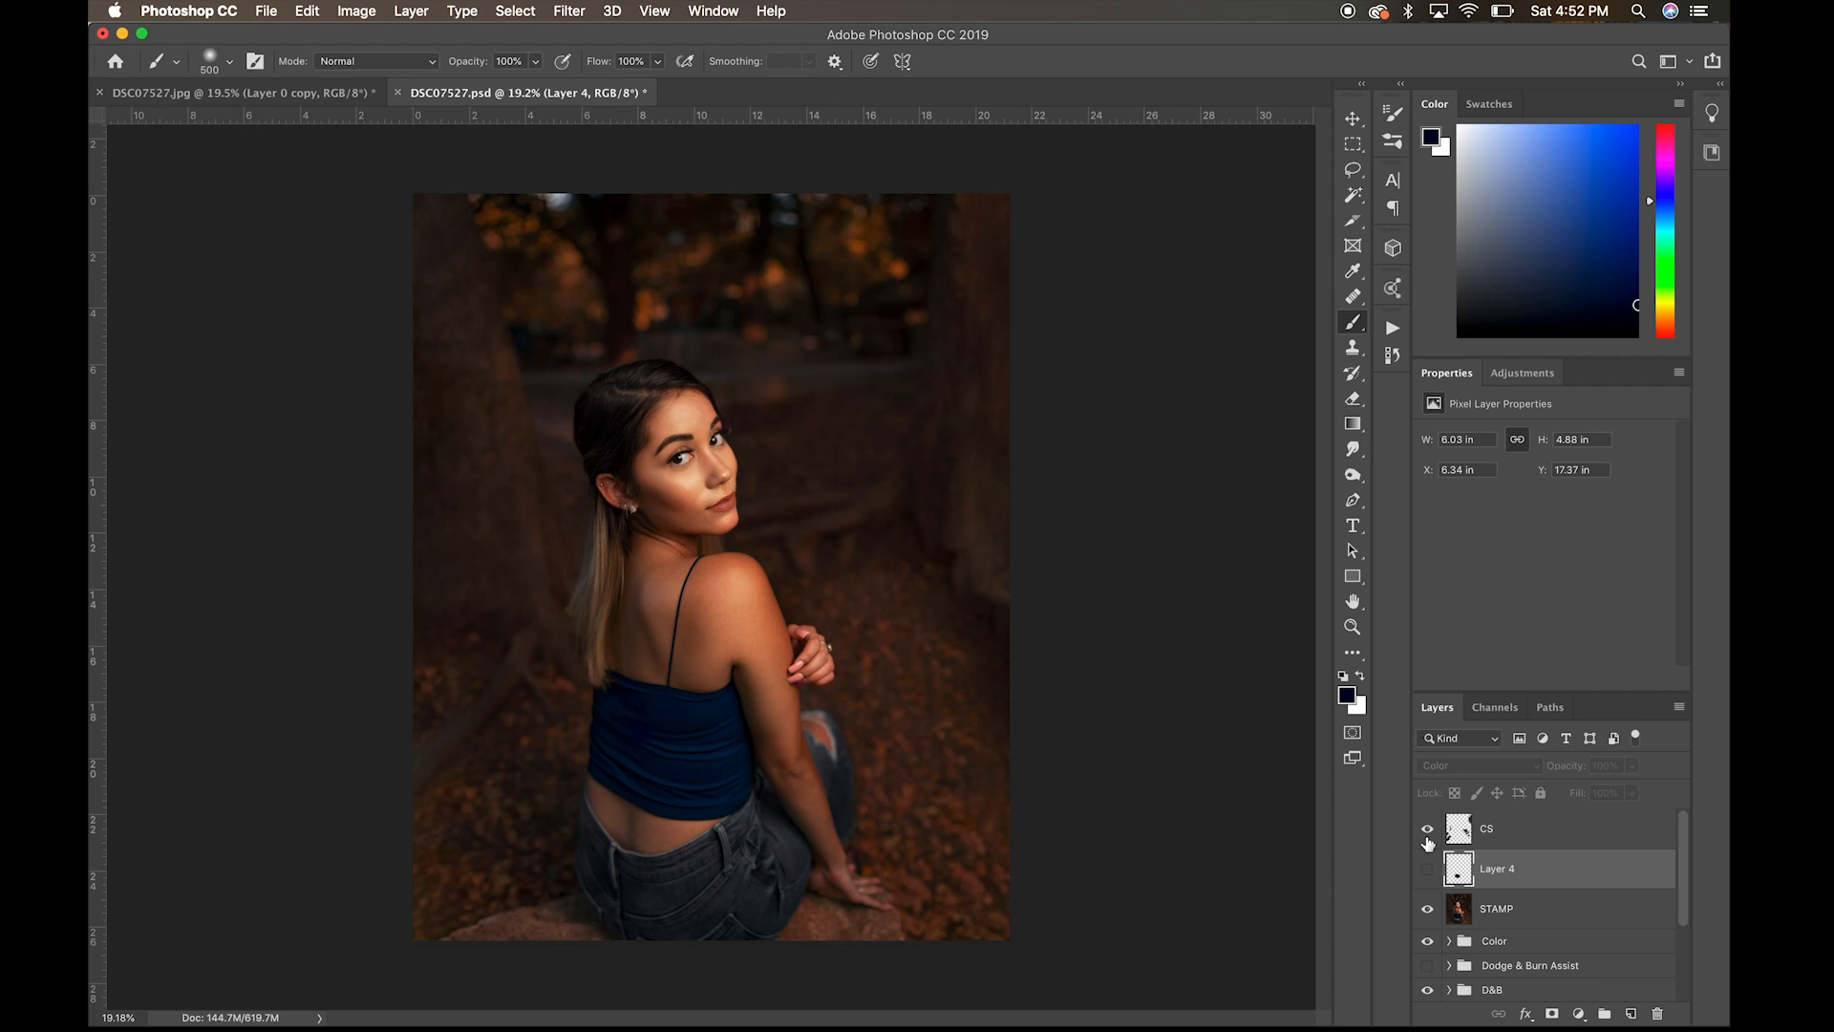
pyautogui.click(1428, 827)
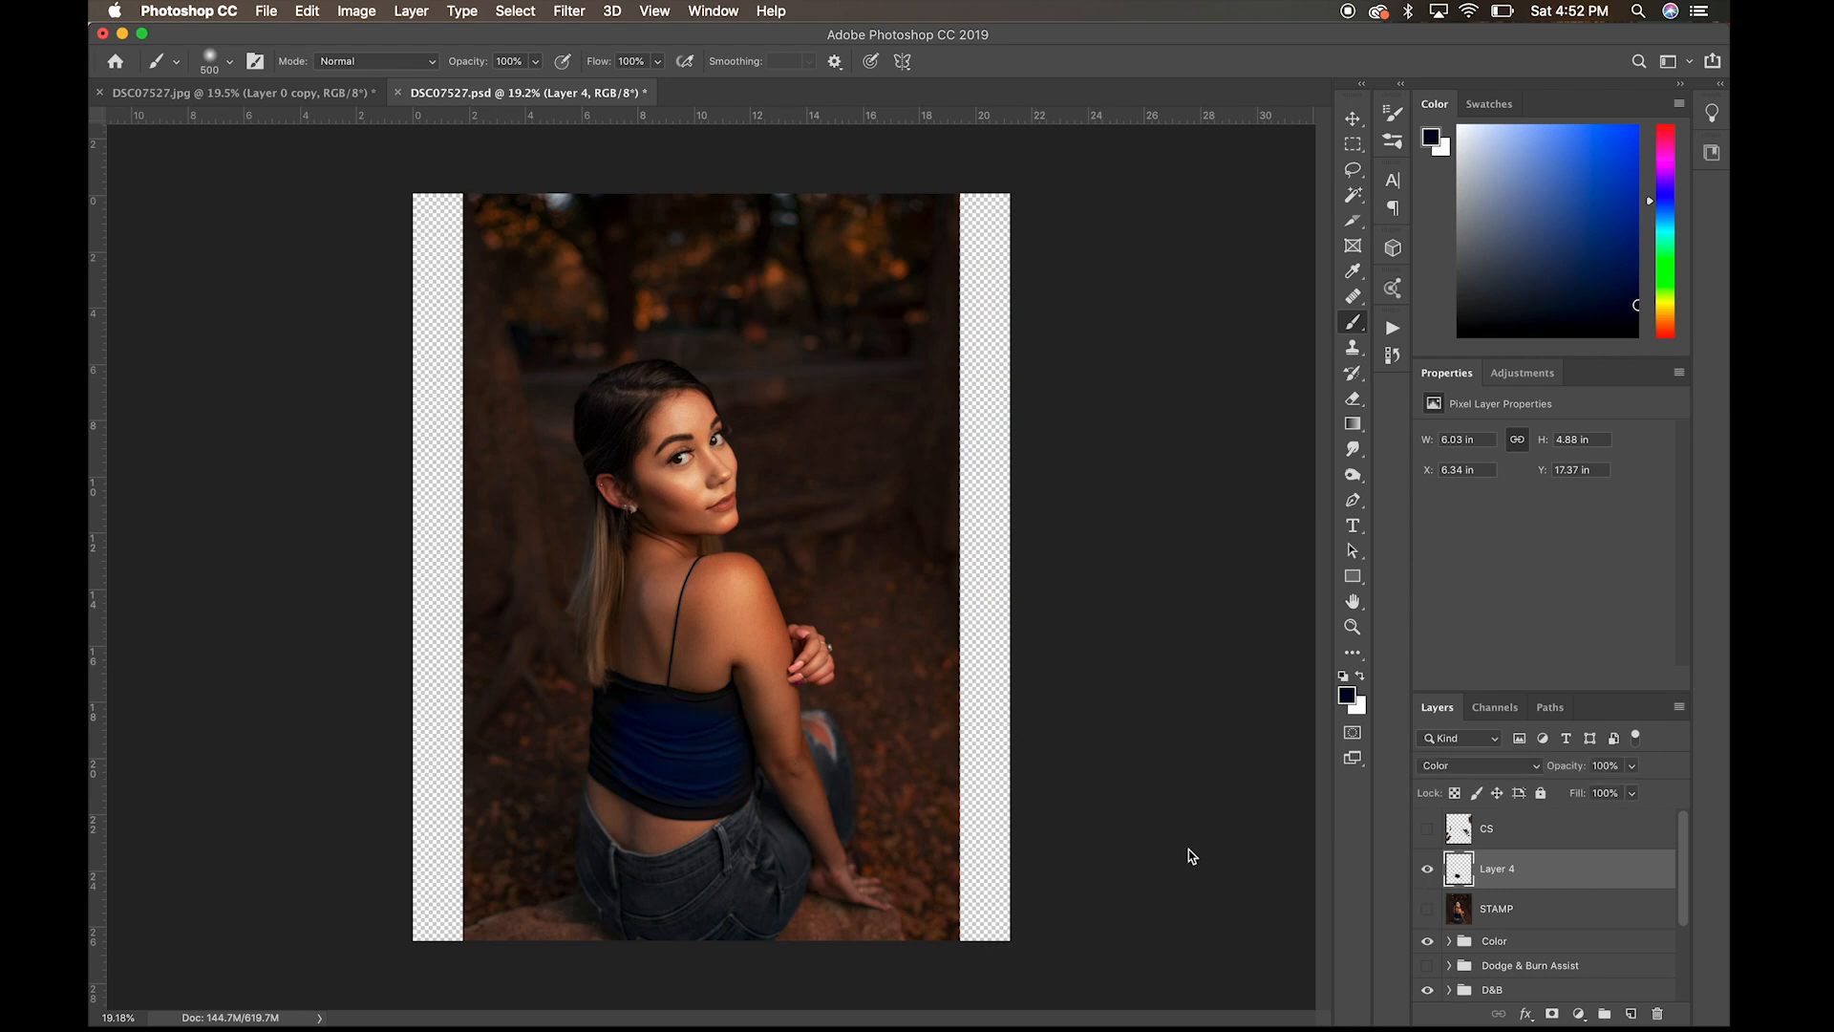
# Step: Erase stray blue from the top and repaint along its upper edge with the Eraser and Brush
pyautogui.click(1353, 397)
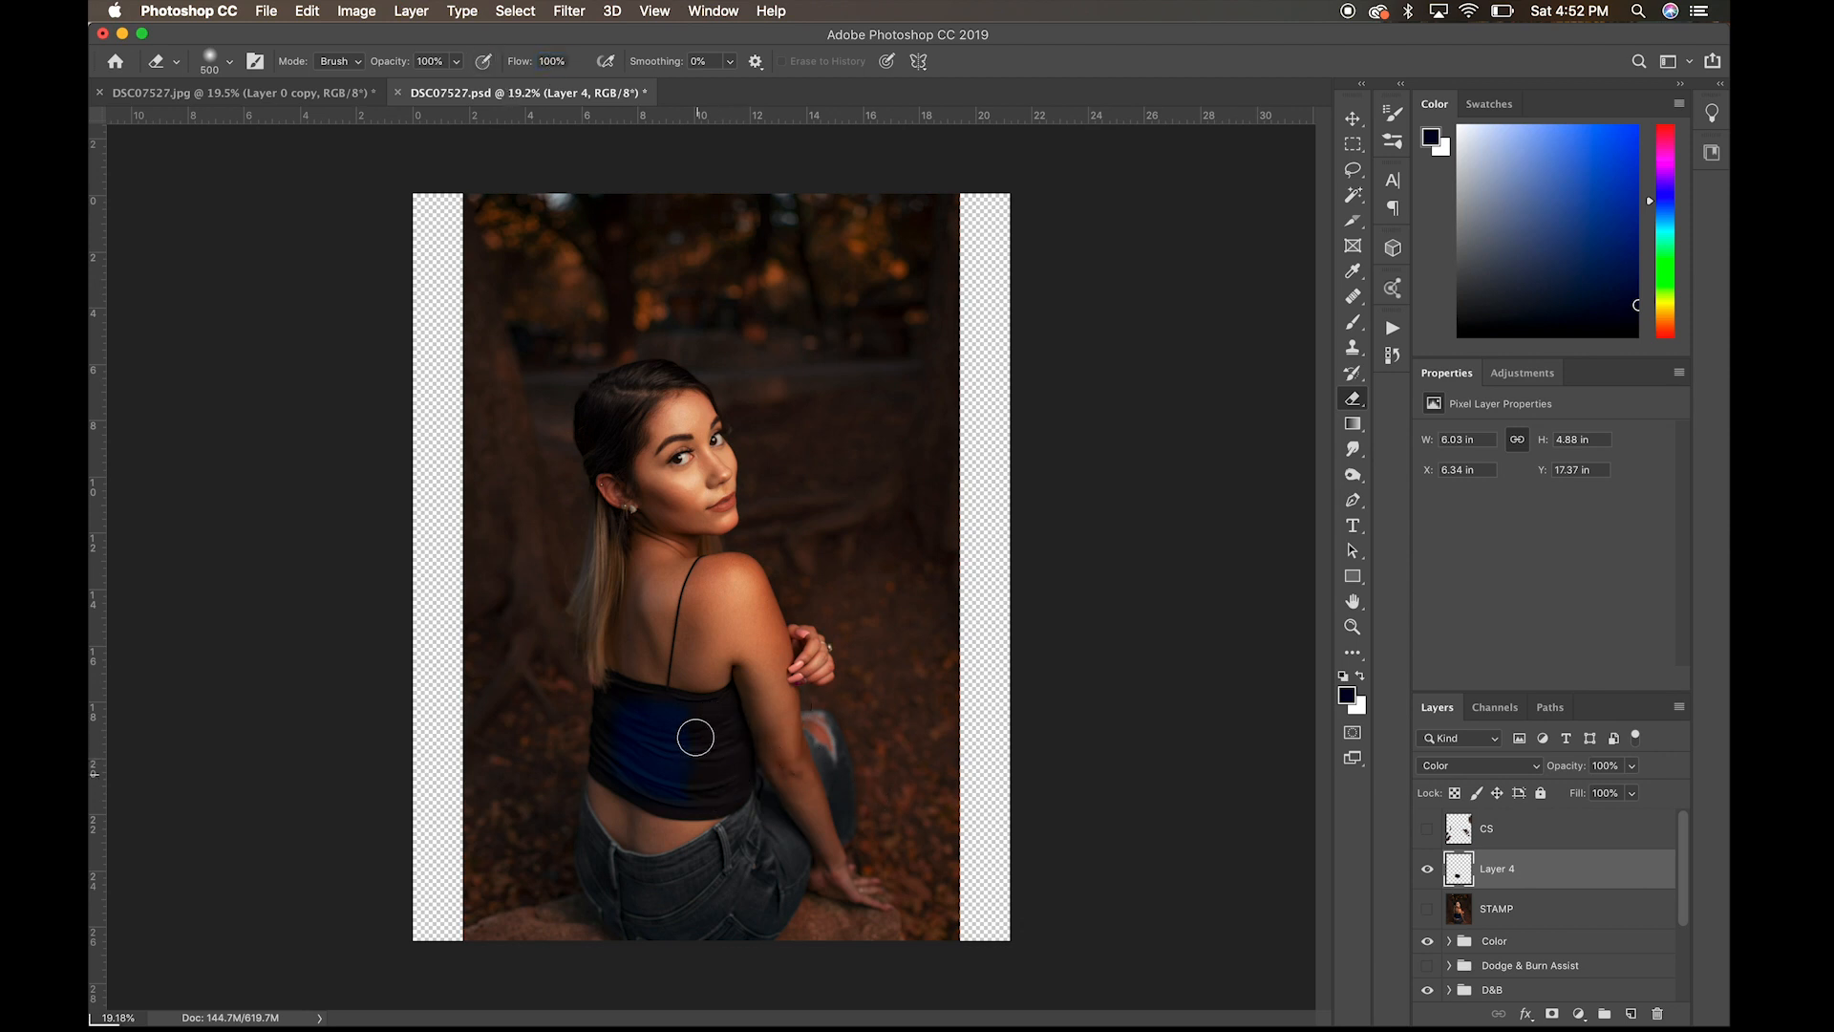
pyautogui.moveTo(694, 738); pyautogui.dragTo(640, 711)
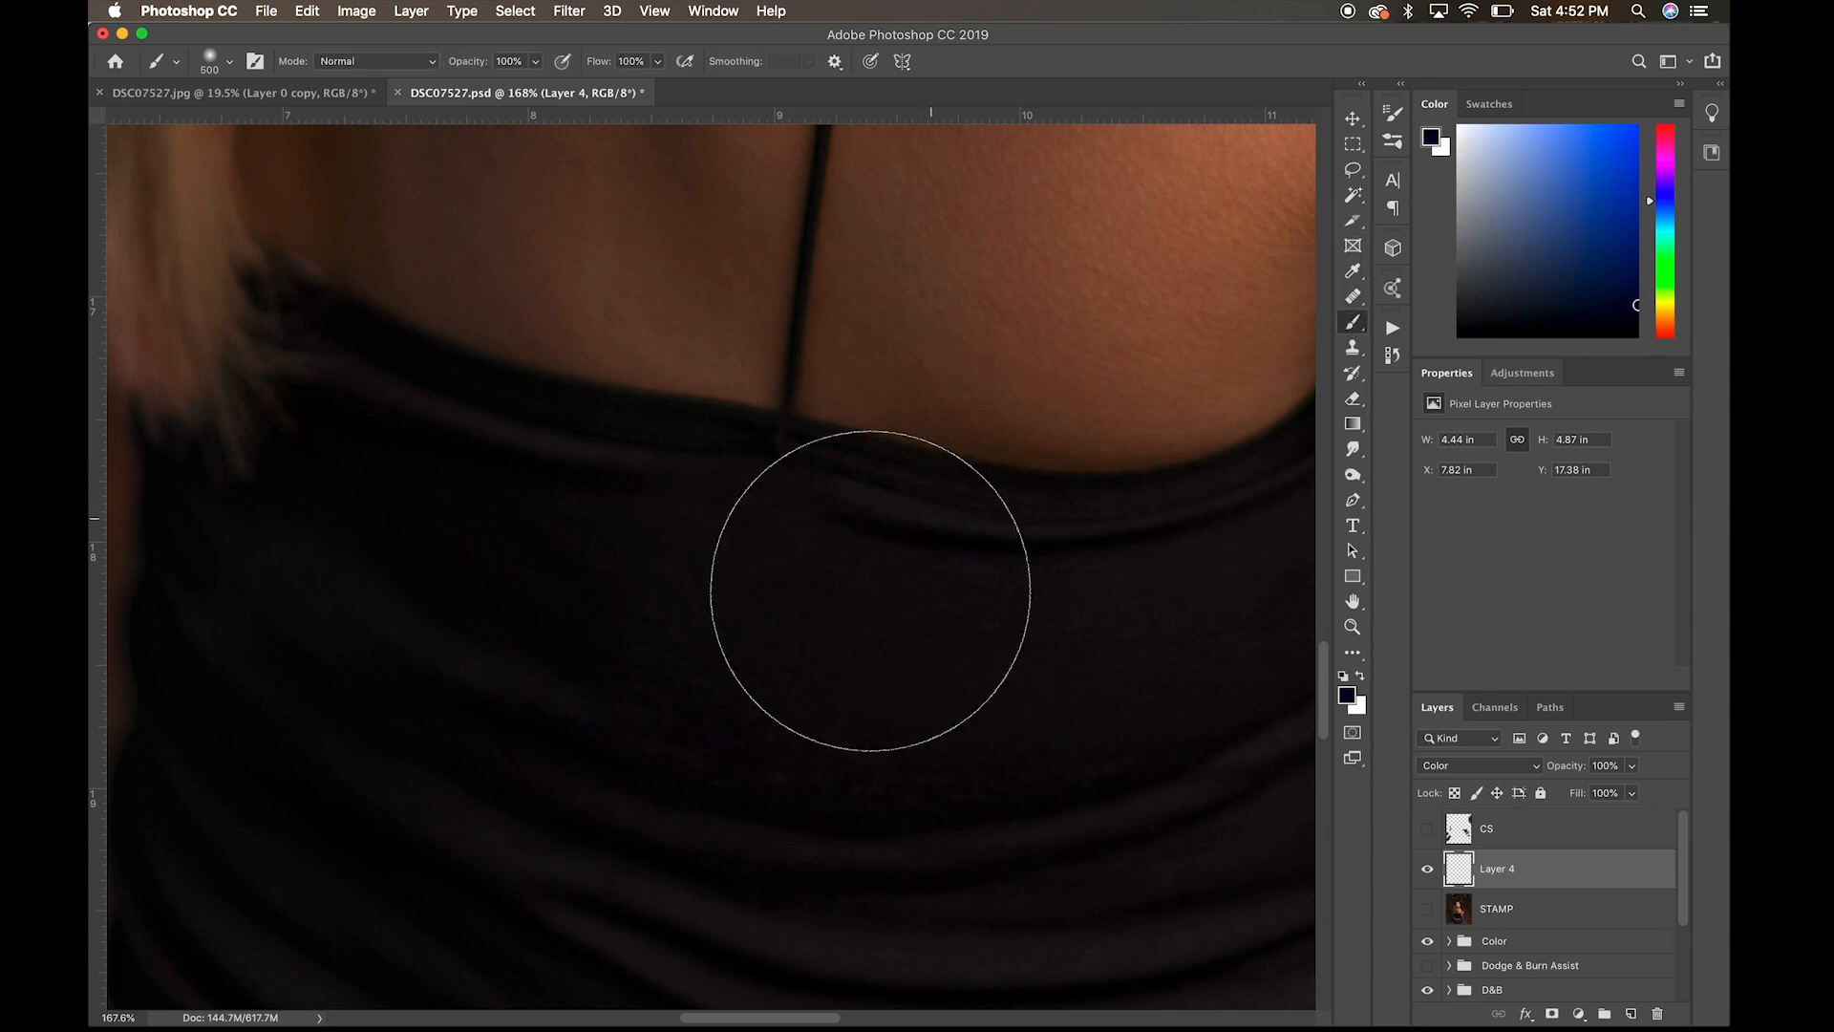
pyautogui.moveTo(871, 591); pyautogui.dragTo(973, 552)
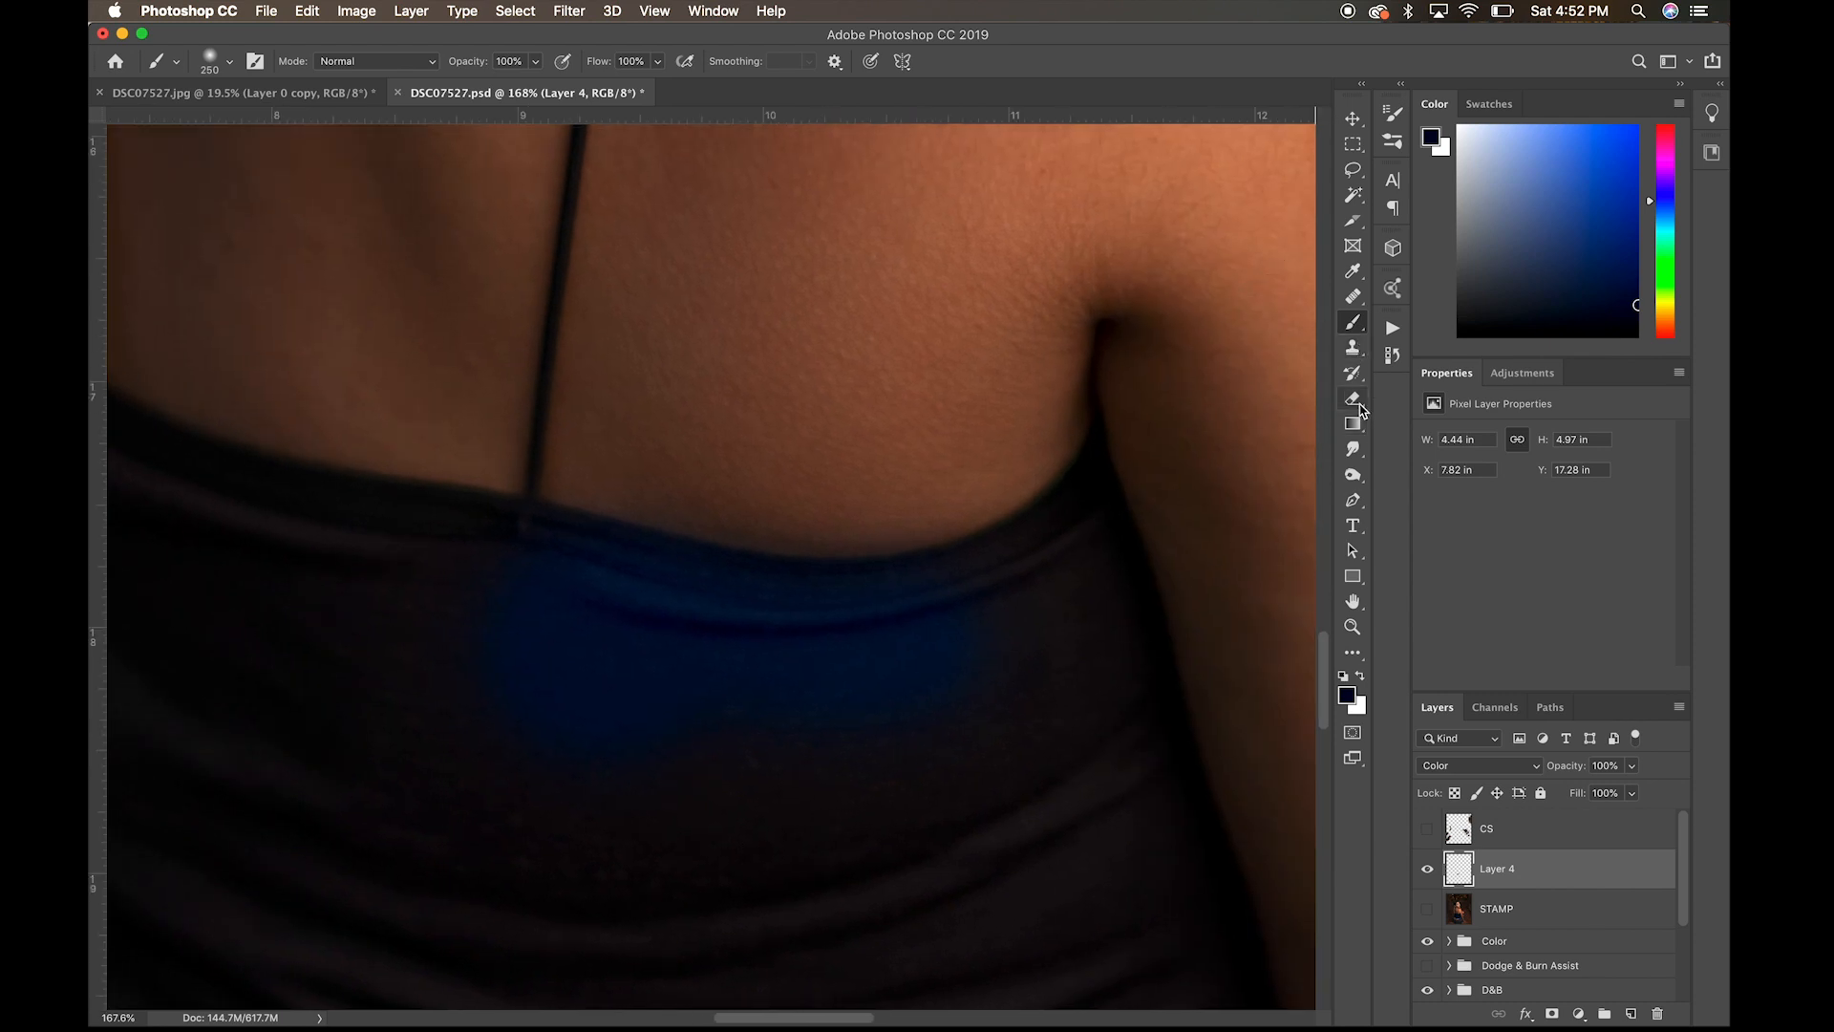
pyautogui.click(1352, 398)
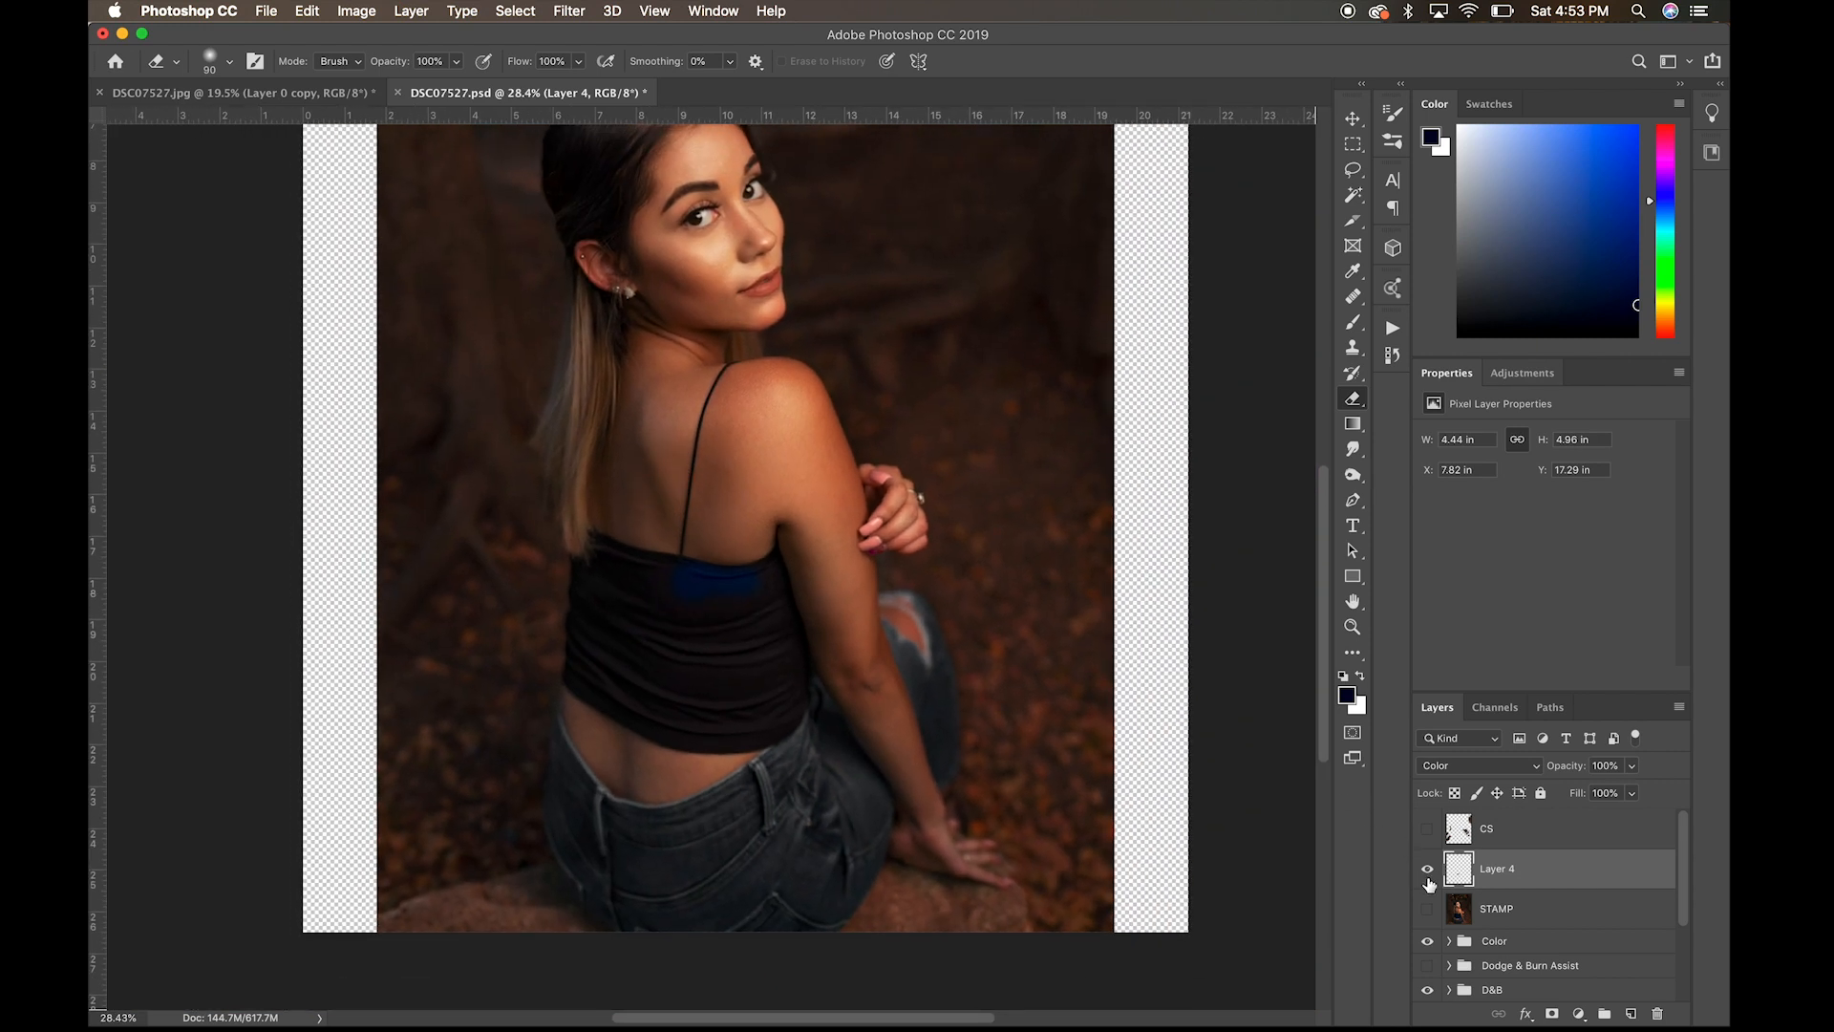
# Step: Show the finished STAMP layer so the whole portrait displays the dark blue top
pyautogui.click(1428, 868)
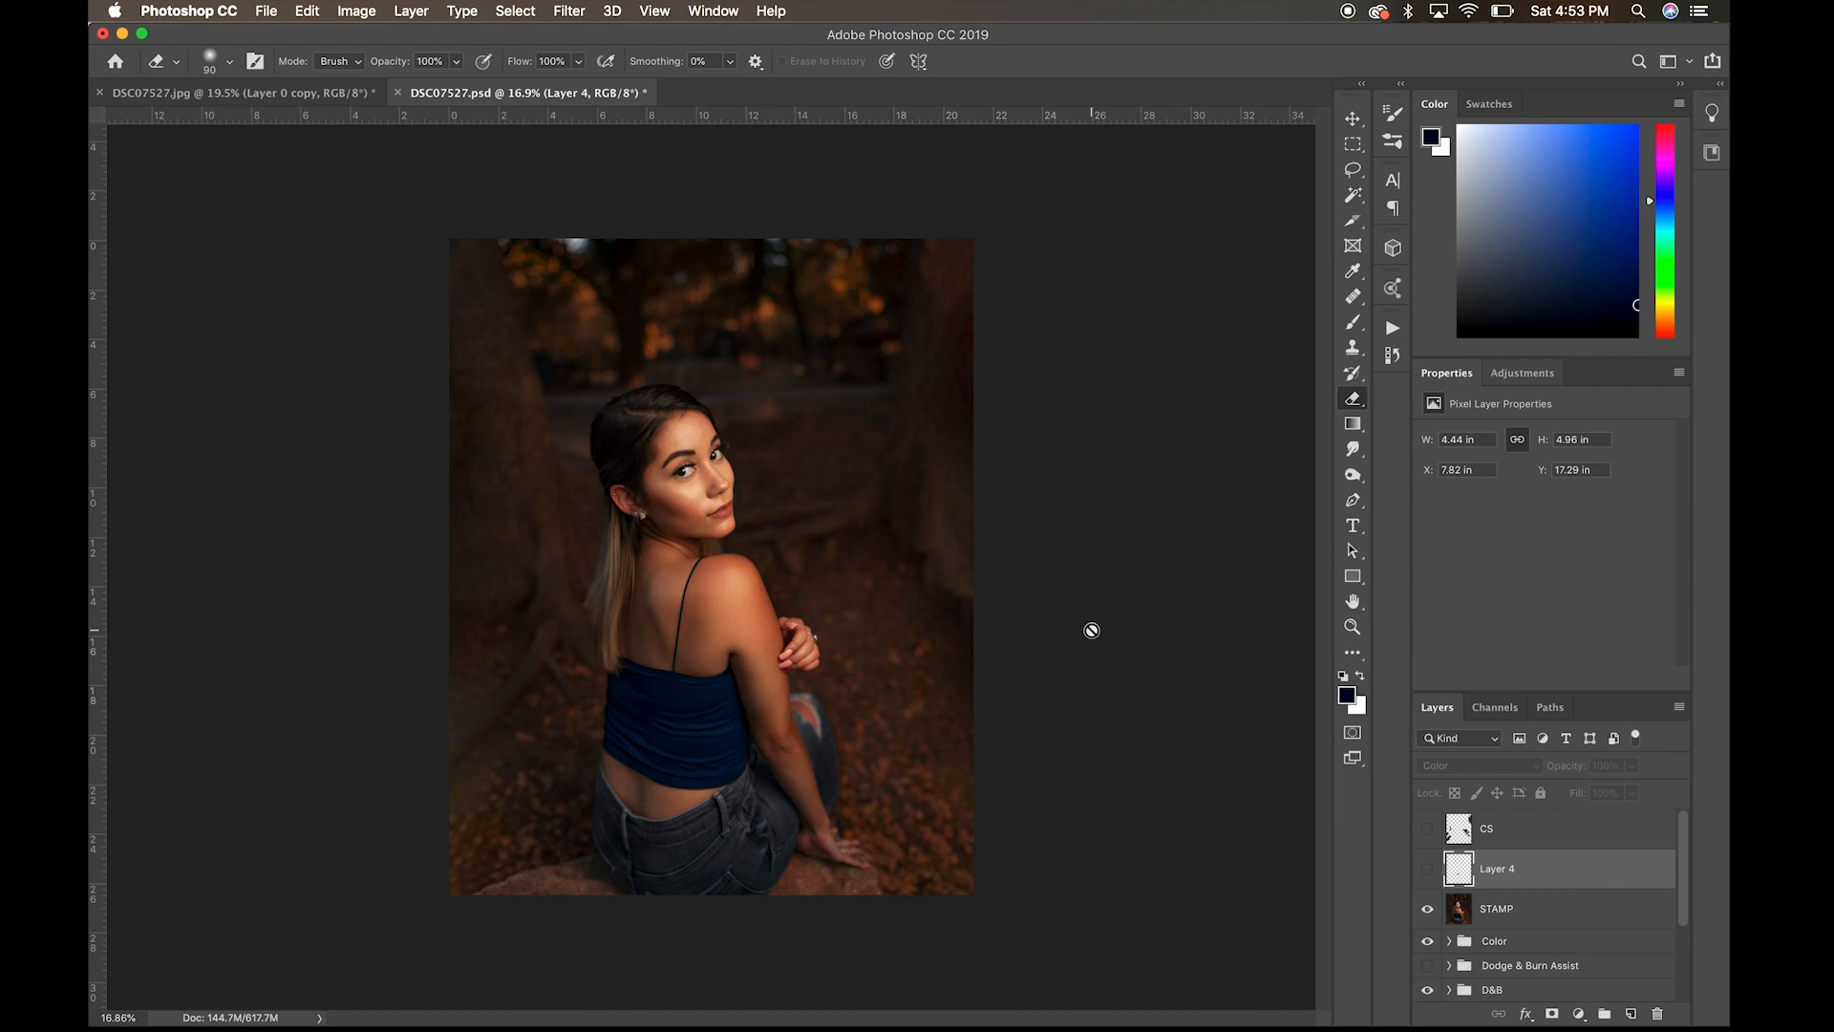
pyautogui.moveTo(1552, 497)
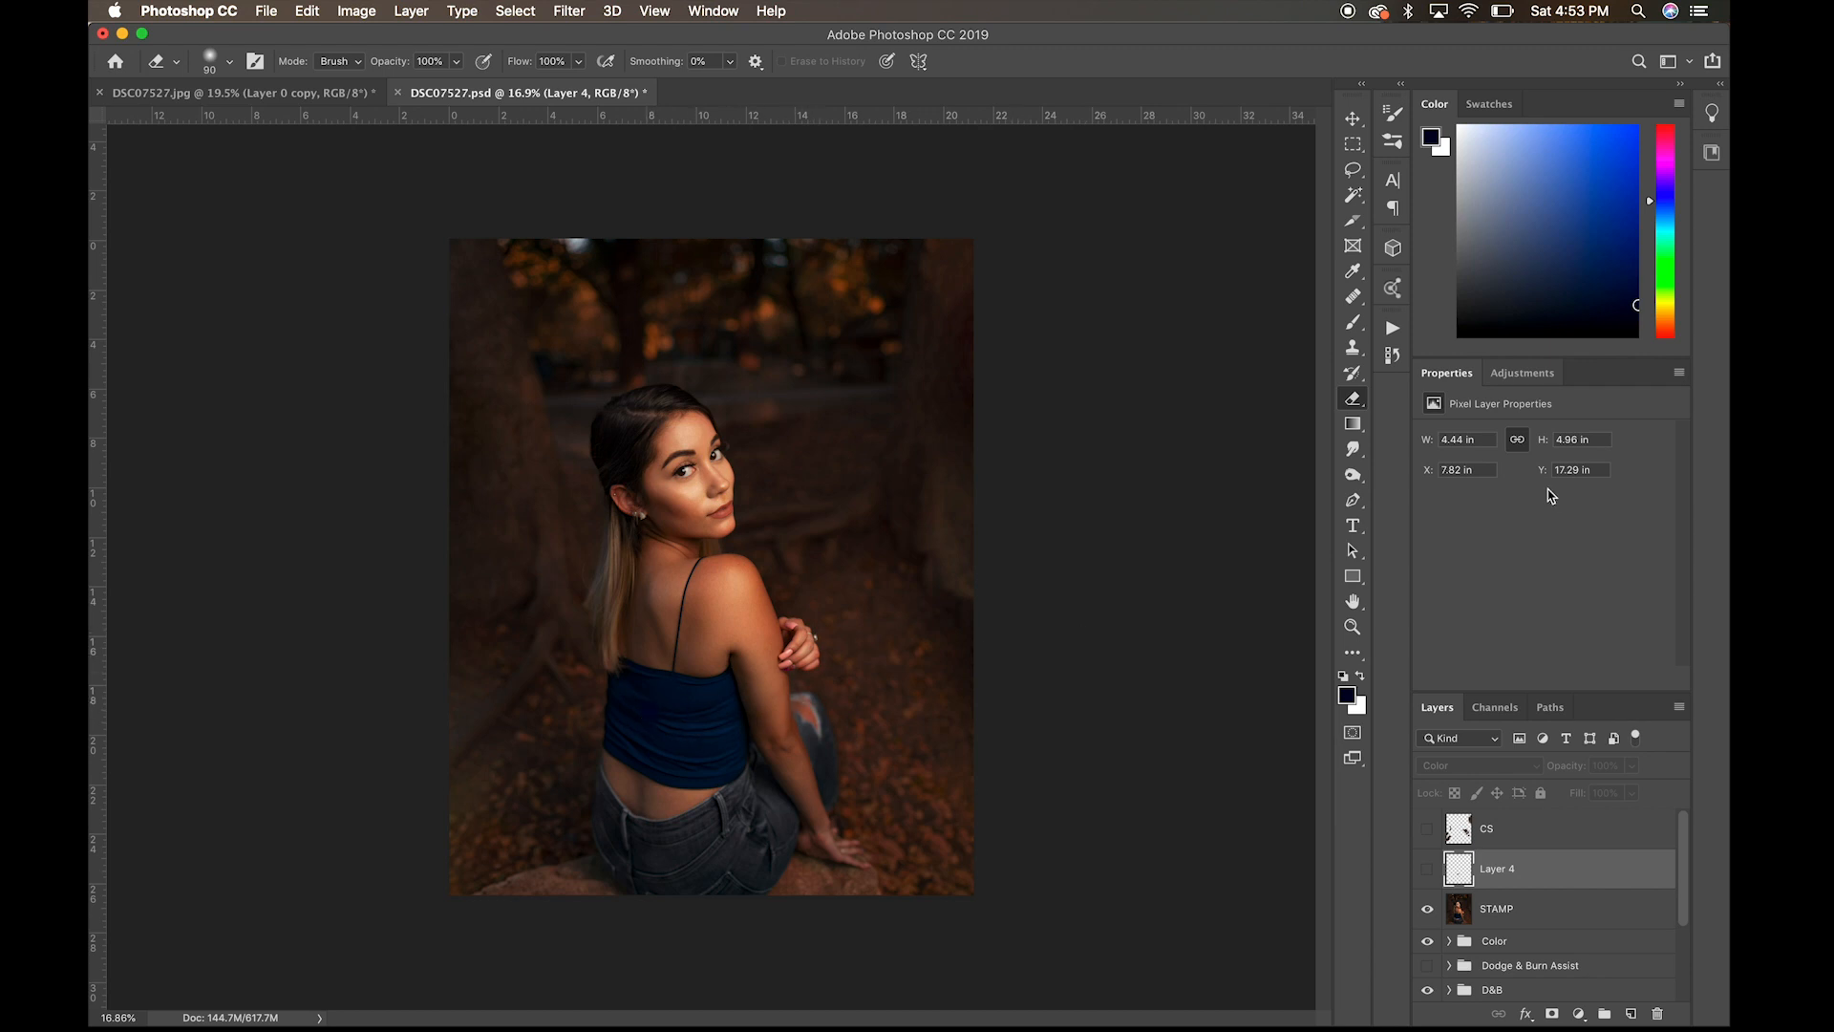
pyautogui.click(1521, 372)
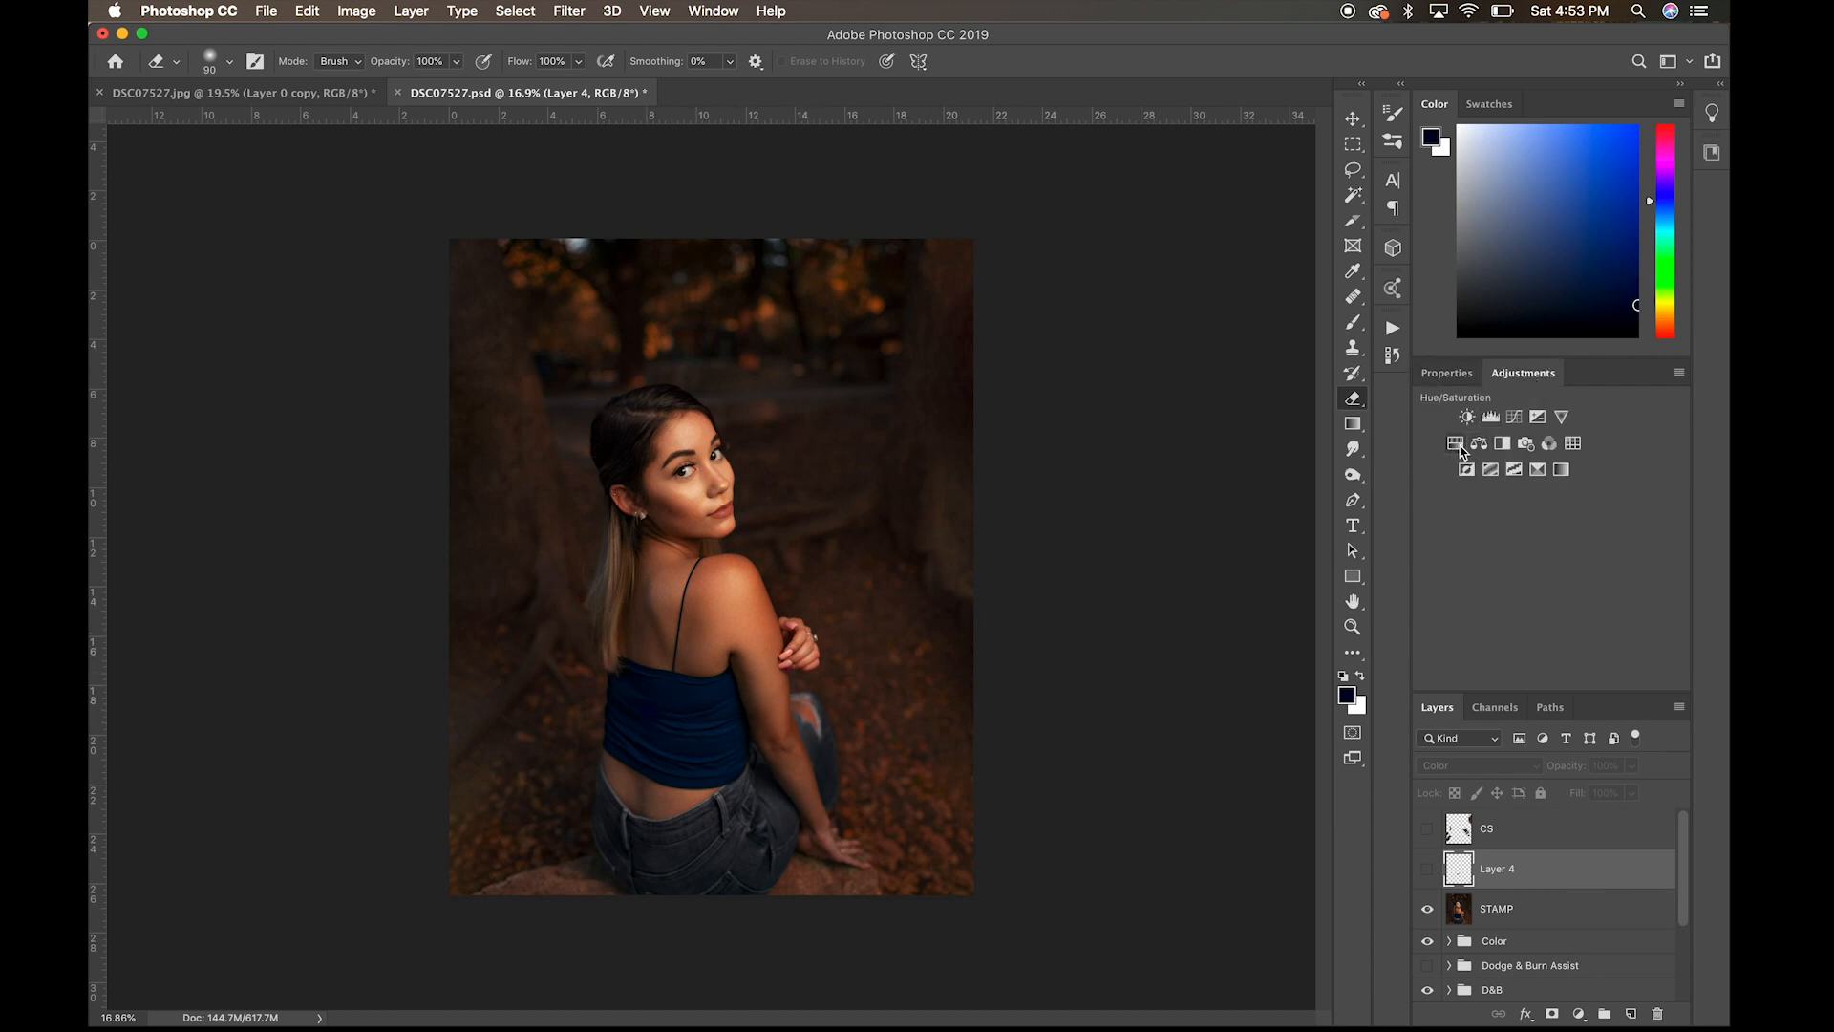
pyautogui.moveTo(1450, 476)
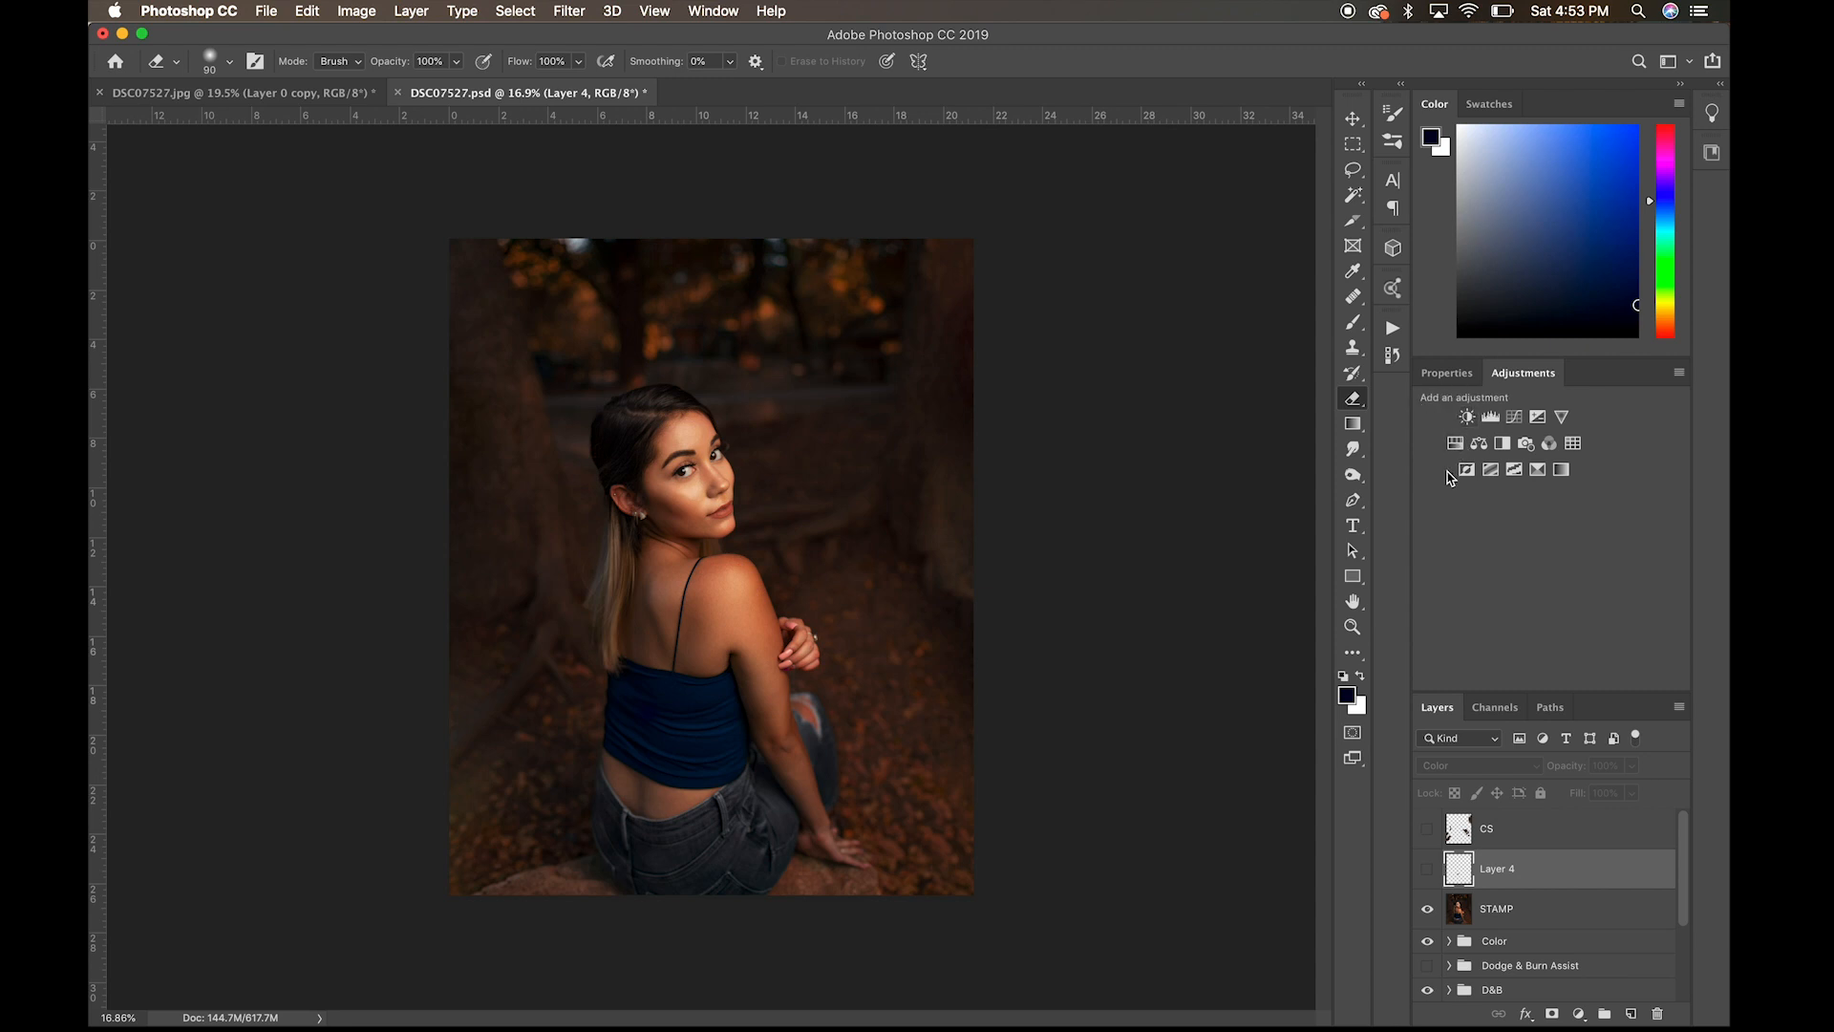
pyautogui.moveTo(988, 623)
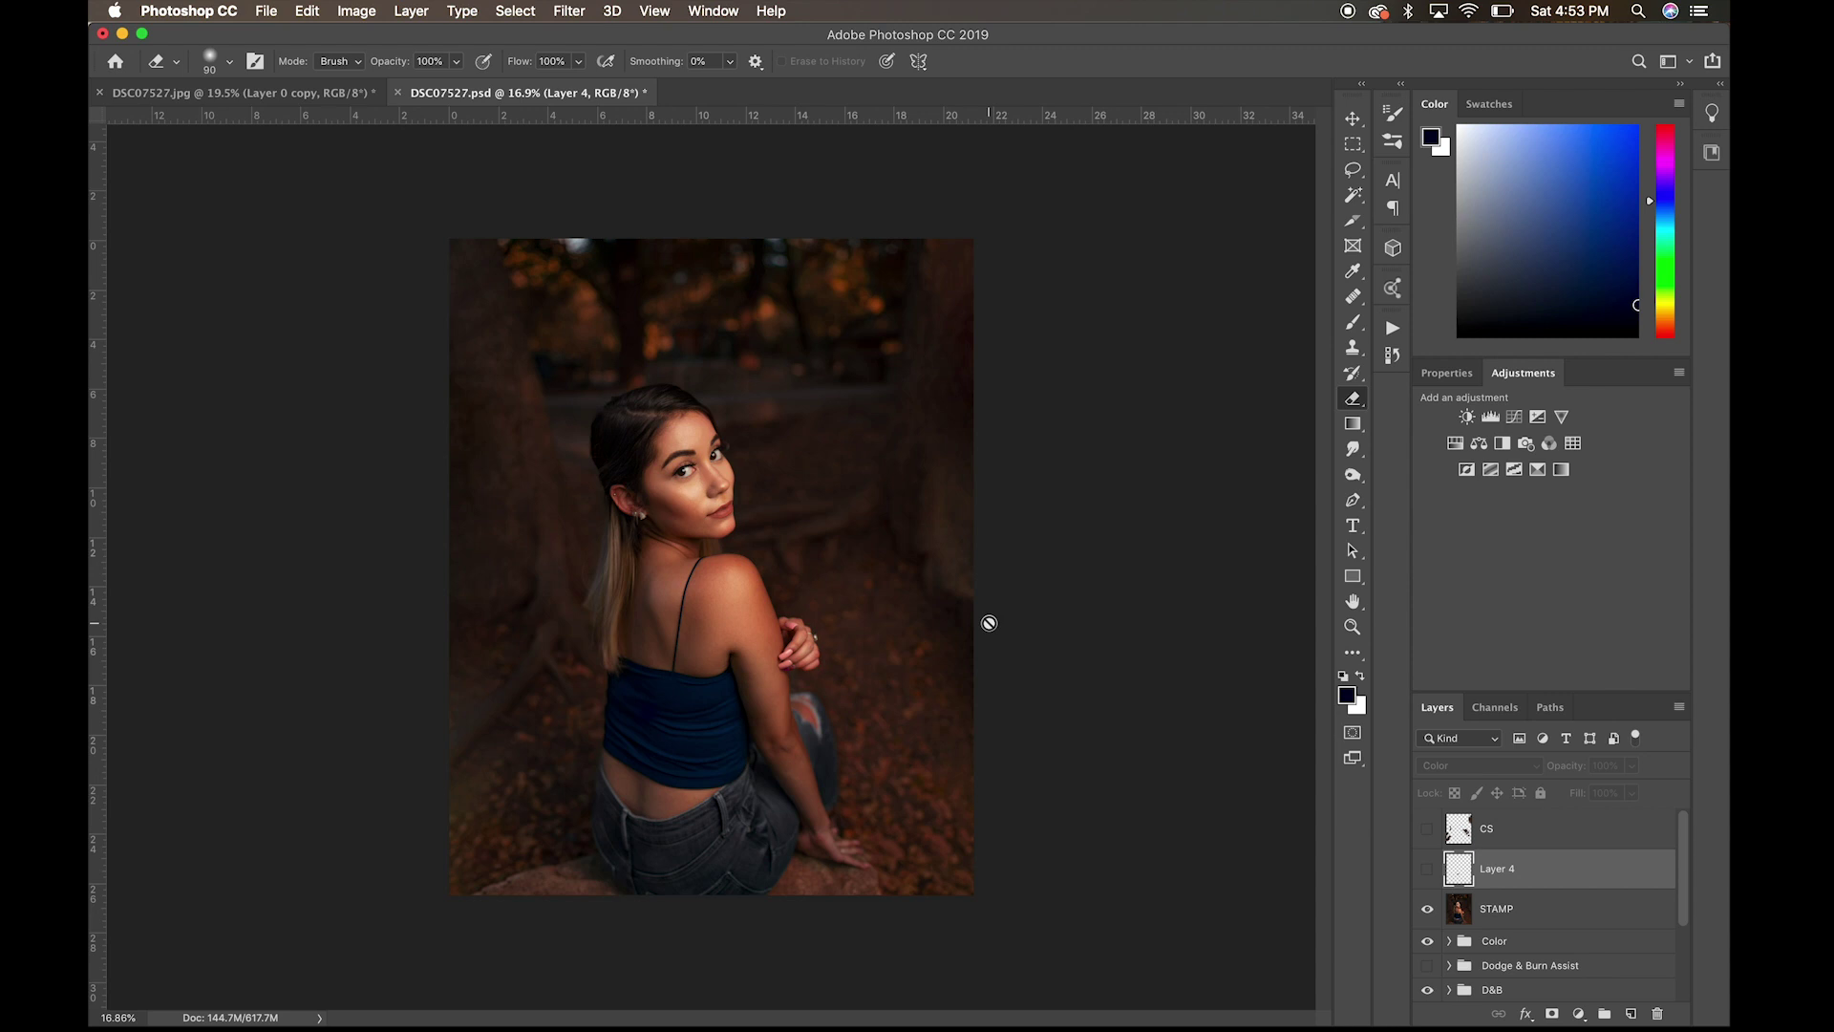